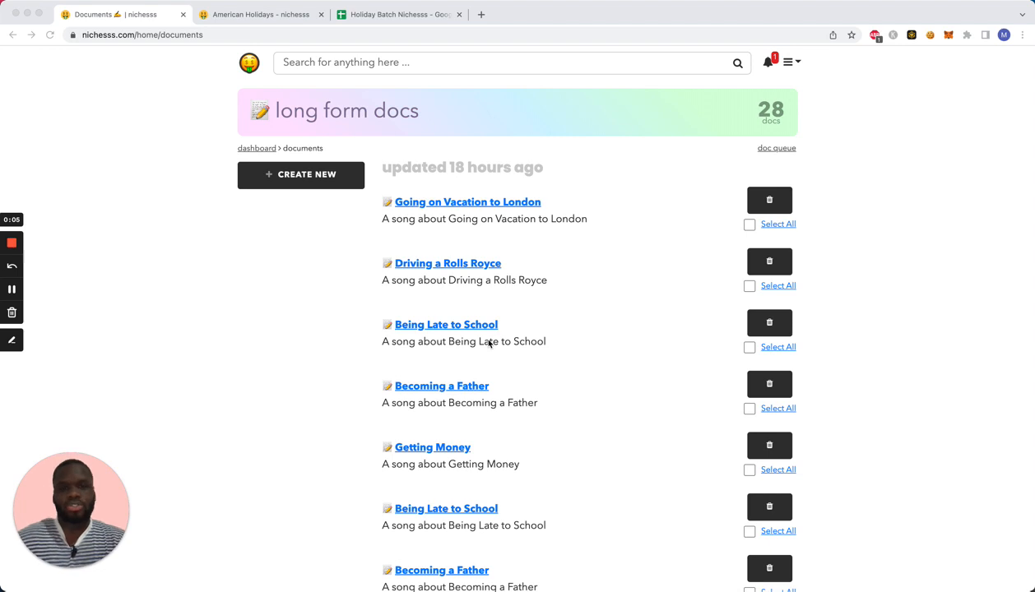
mouse_move(408, 194)
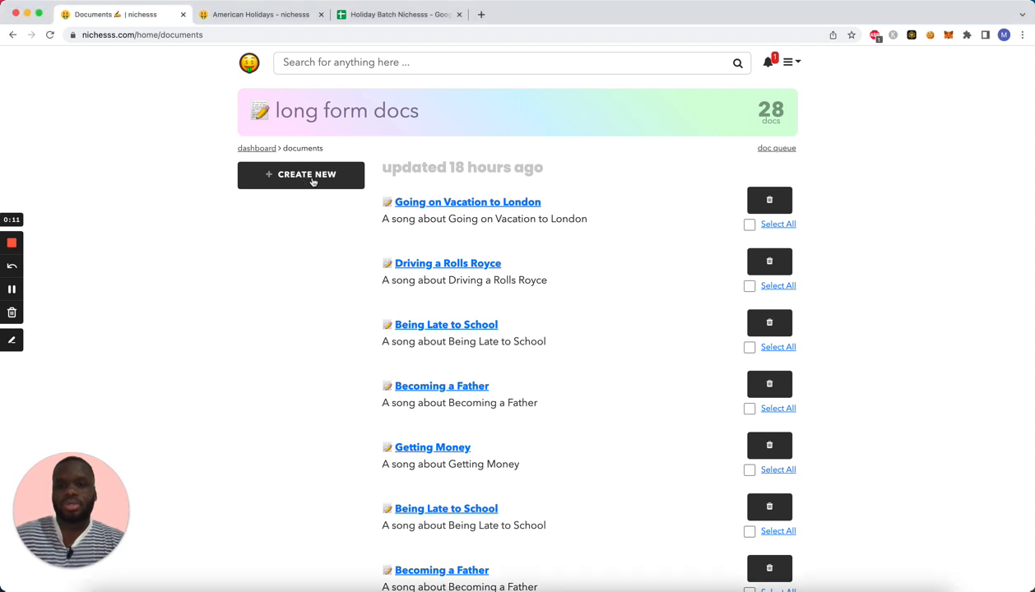
Create a new document named 'Holiday Blog Post Template' described as a template for holiday blog posts.
left_click(301, 175)
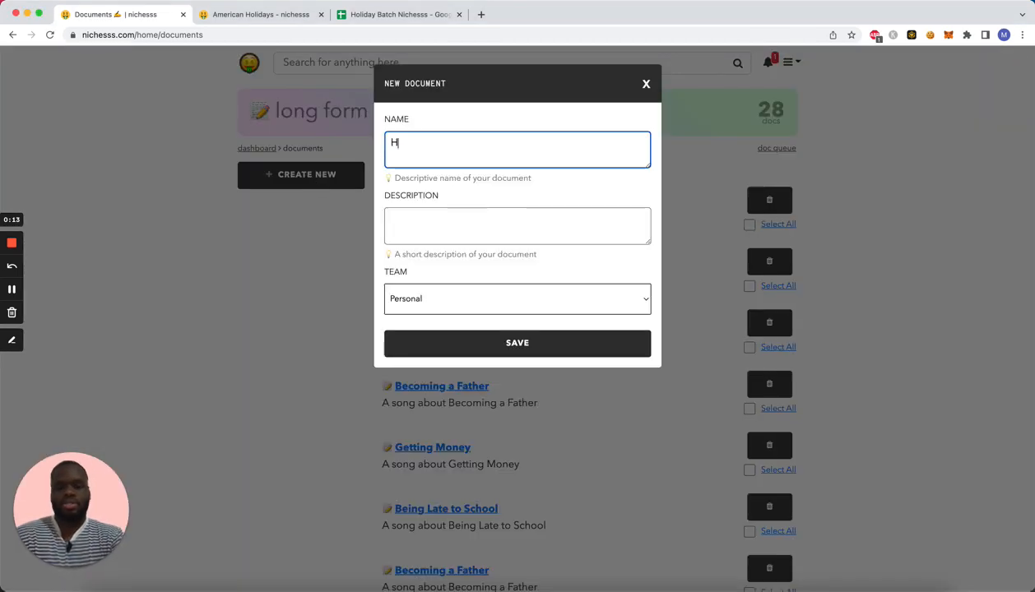
type("oliday Blog Post Template")
left_click(518, 226)
type("A template for")
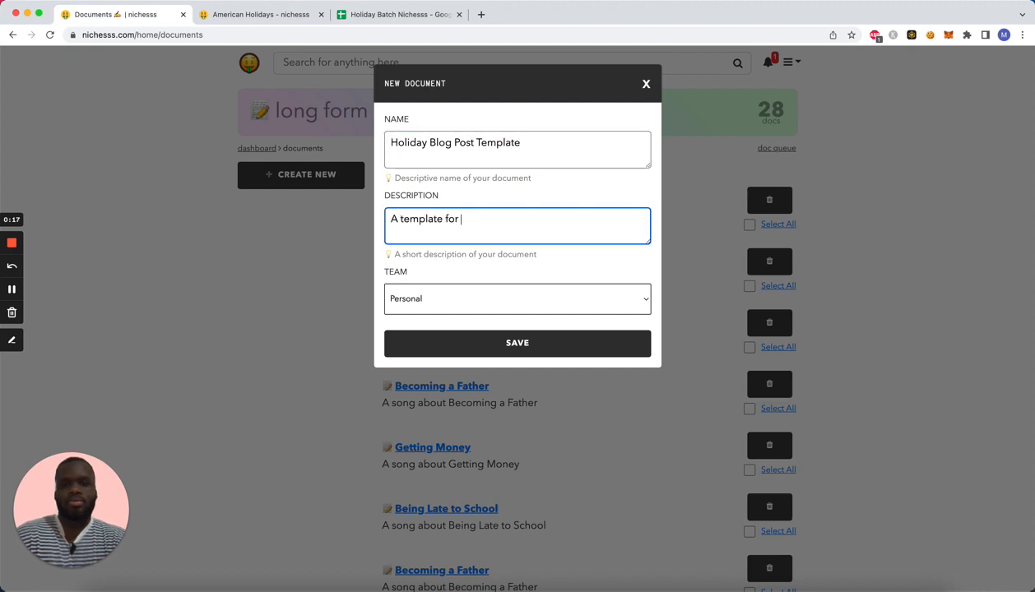
type("holiday blog posts")
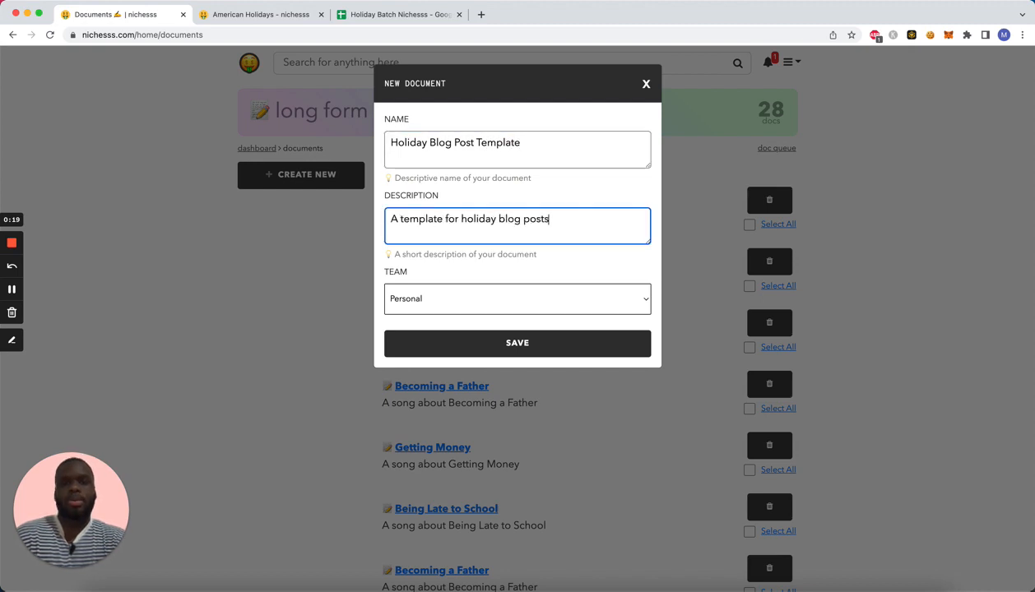
left_click(516, 344)
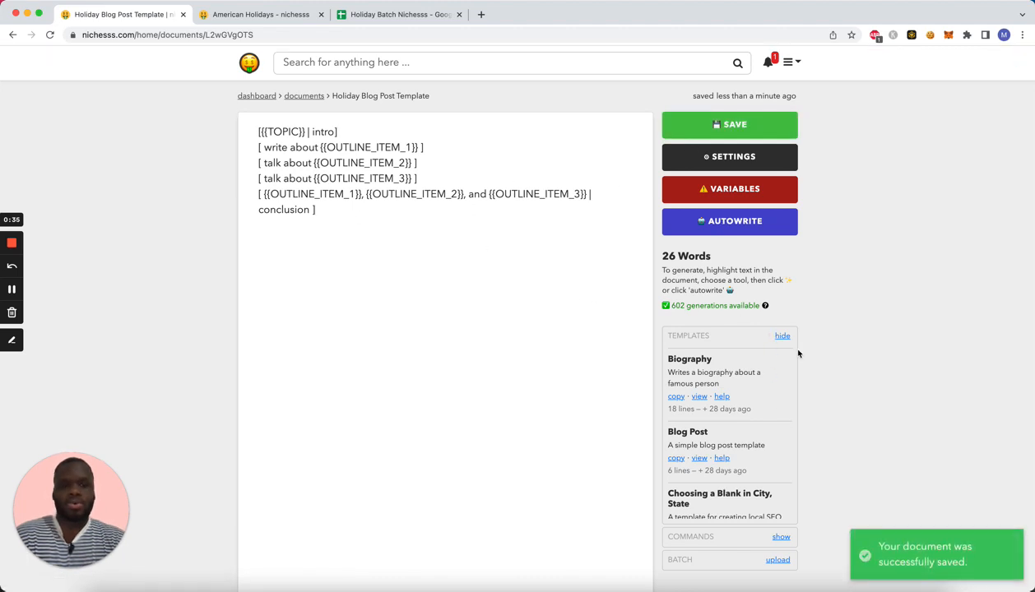
Hide the ready-made Templates panel after saving the placeholder prompt.
left_click(781, 336)
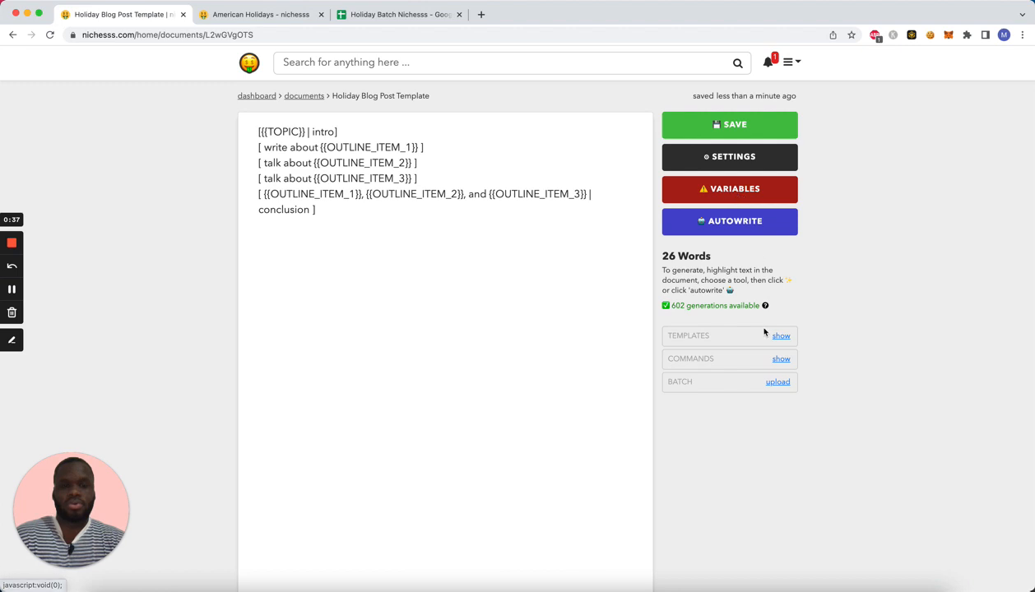
Download the template's example batch CSV after checking the Holiday Batch sheet, then start a new tab.
left_click(777, 381)
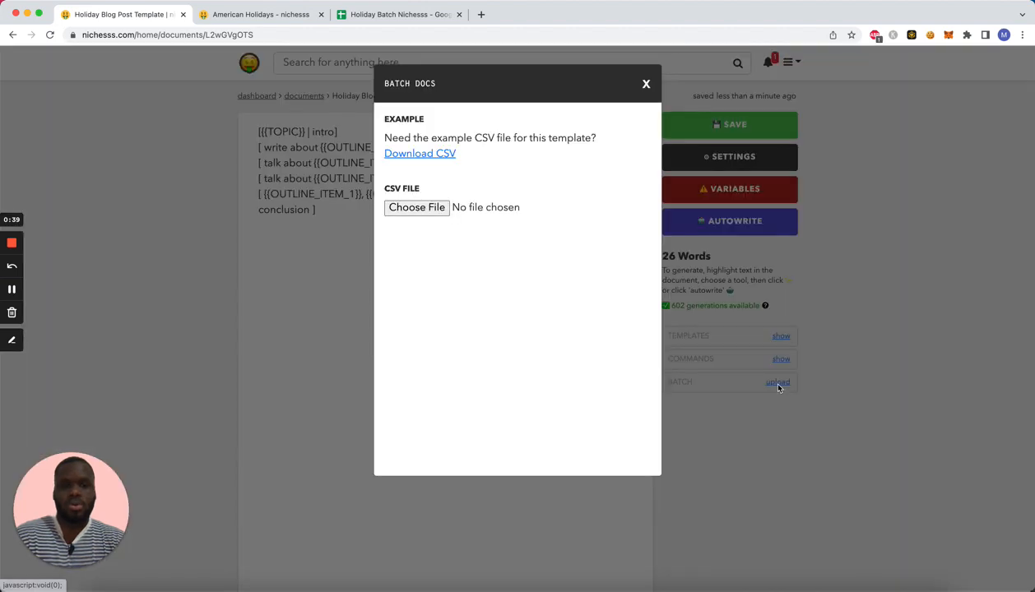
left_click(398, 13)
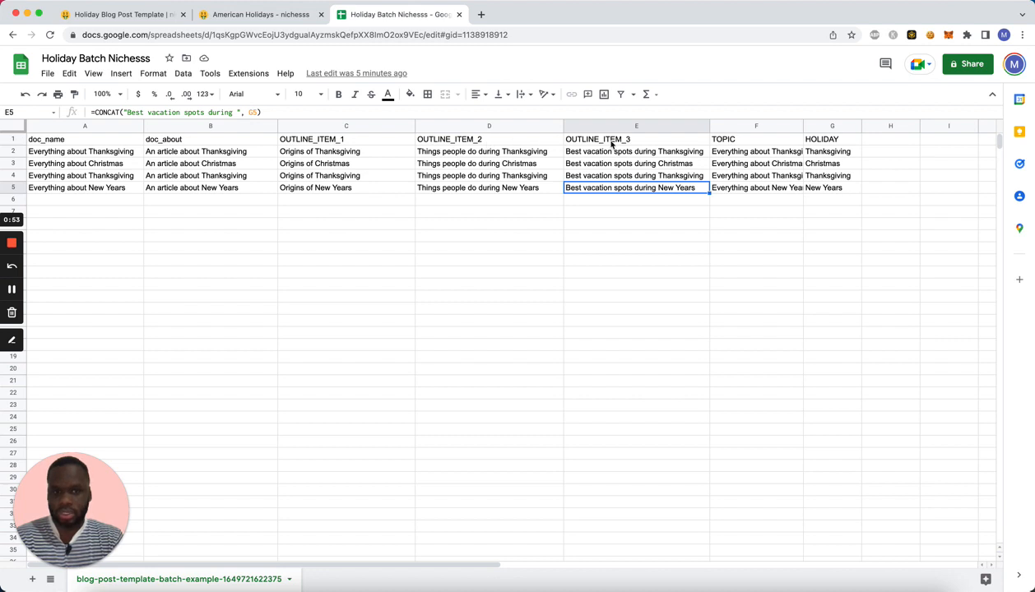
mouse_move(290, 84)
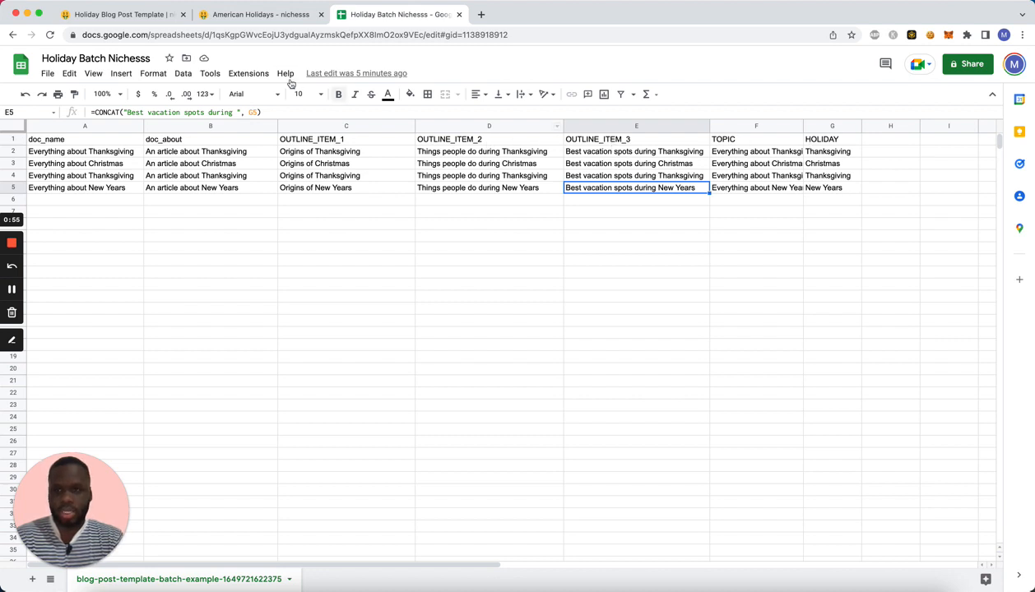
left_click(115, 14)
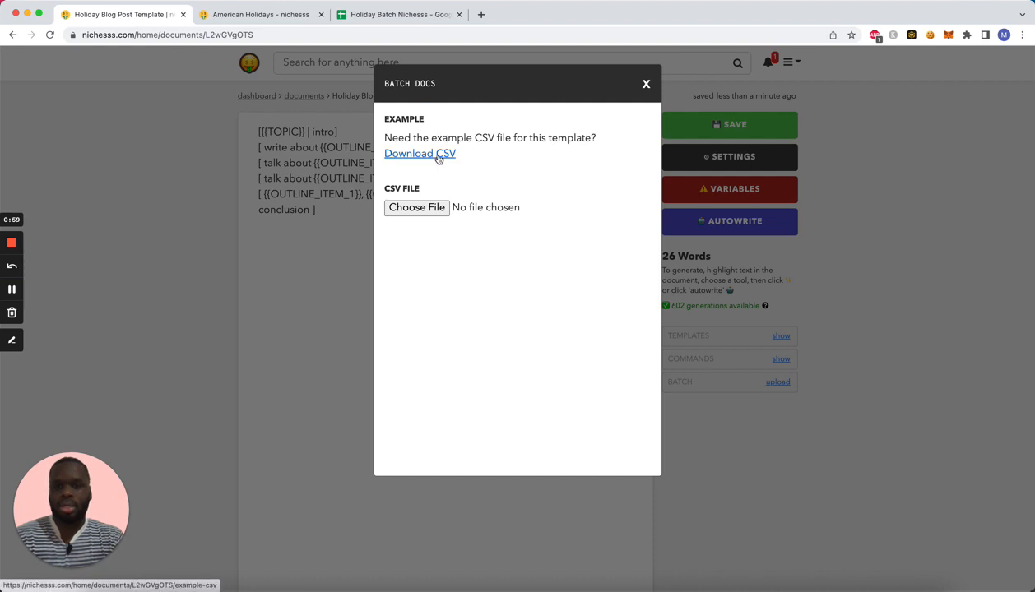
left_click(419, 155)
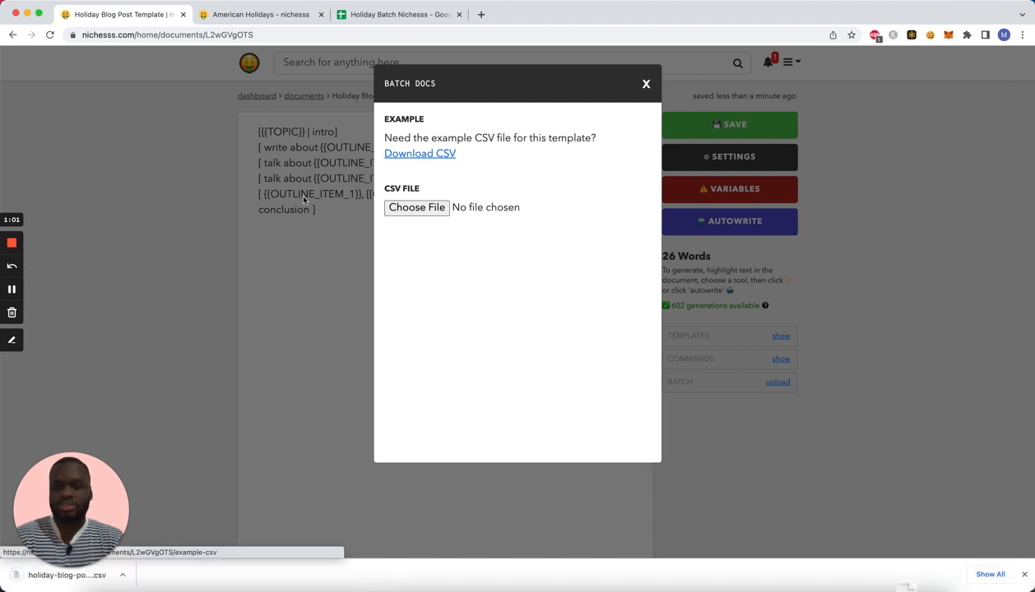
left_click(619, 13)
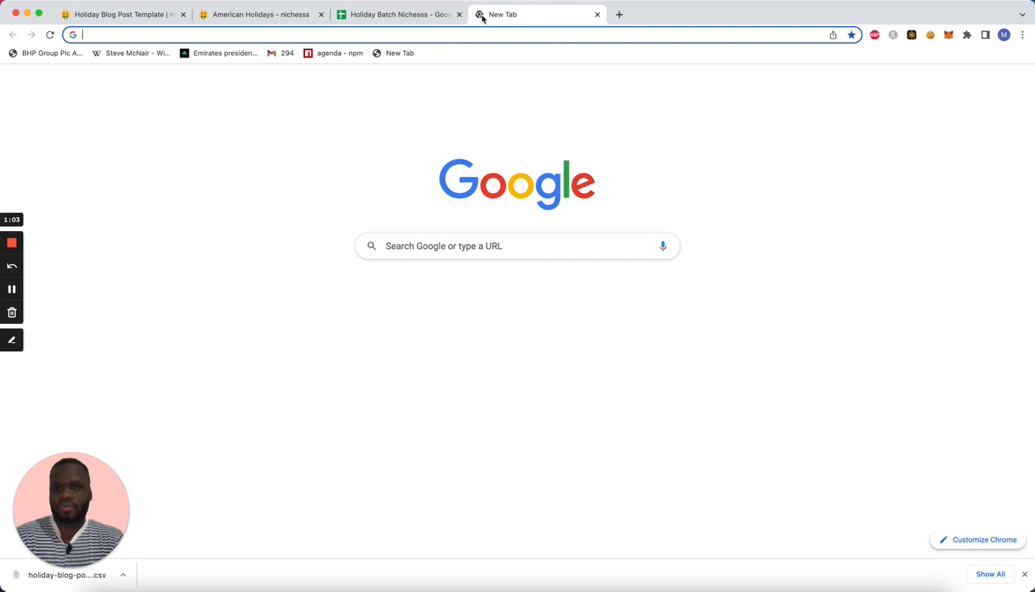
Navigate the new tab to the Google Sheets home page via the address bar suggestion.
type("google.com/analytics")
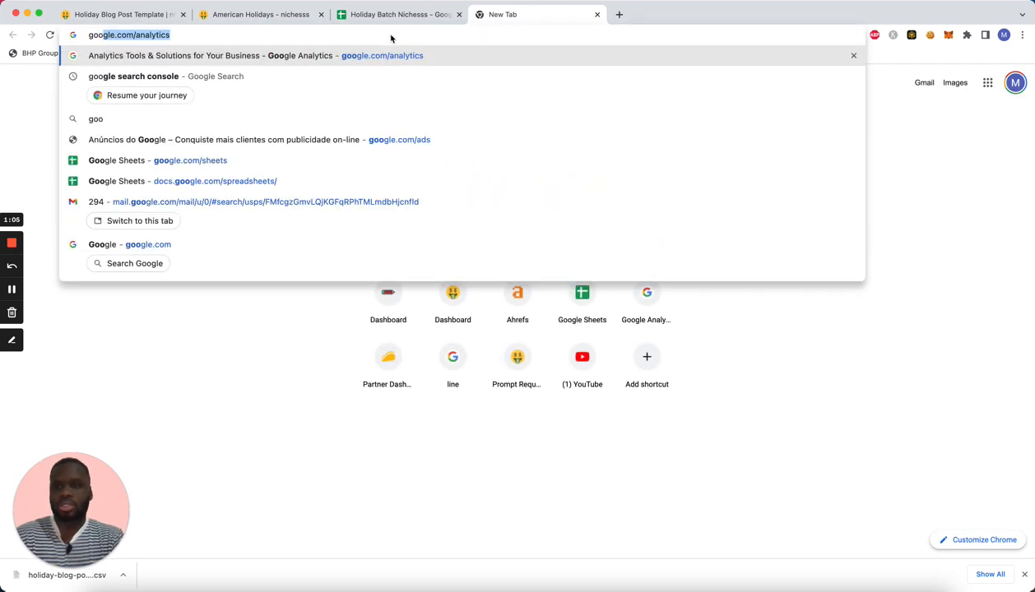
type("google.com/ad")
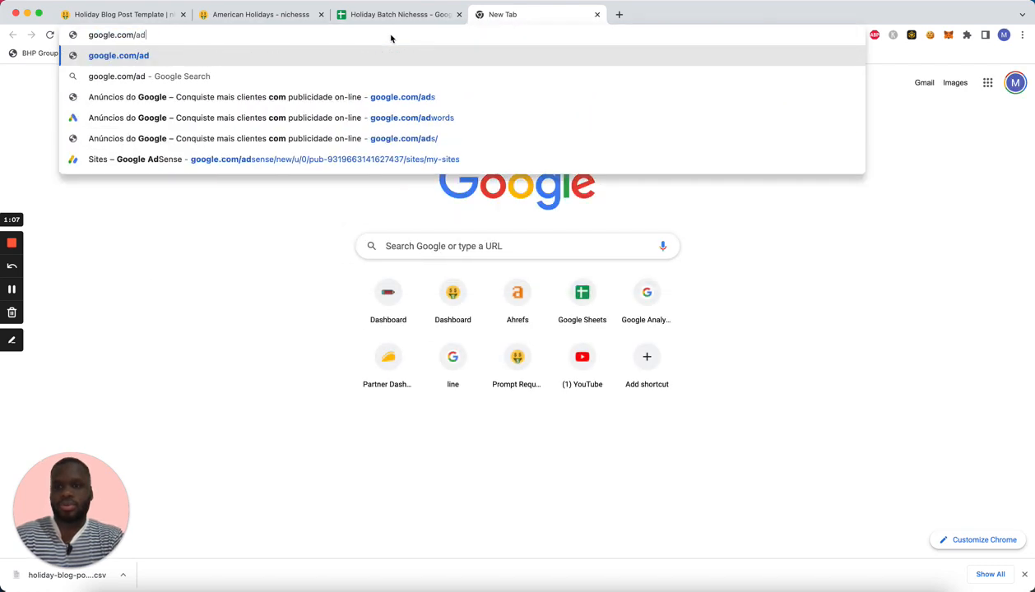
key("Return")
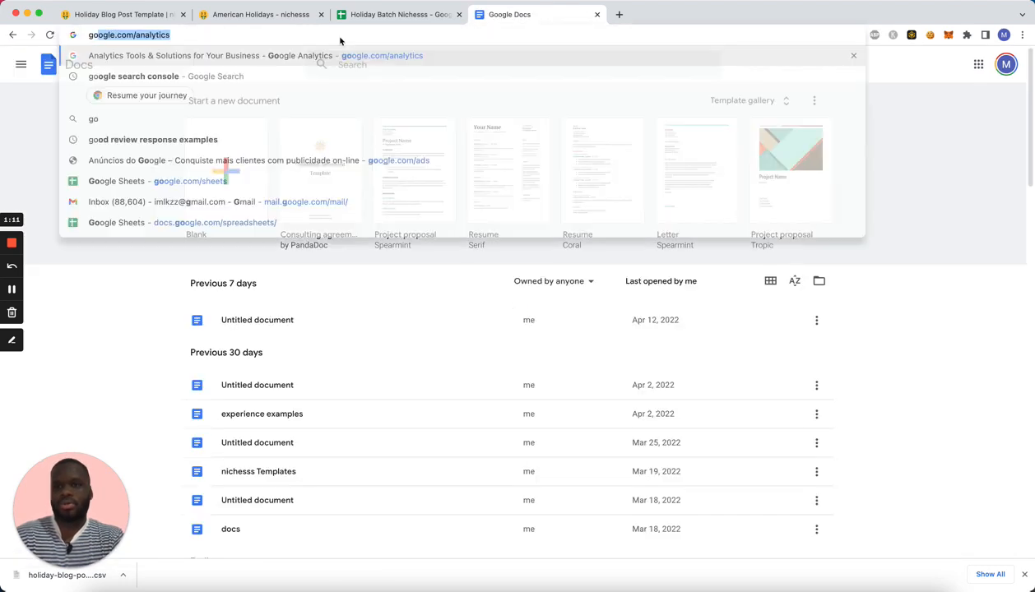
left_click(115, 222)
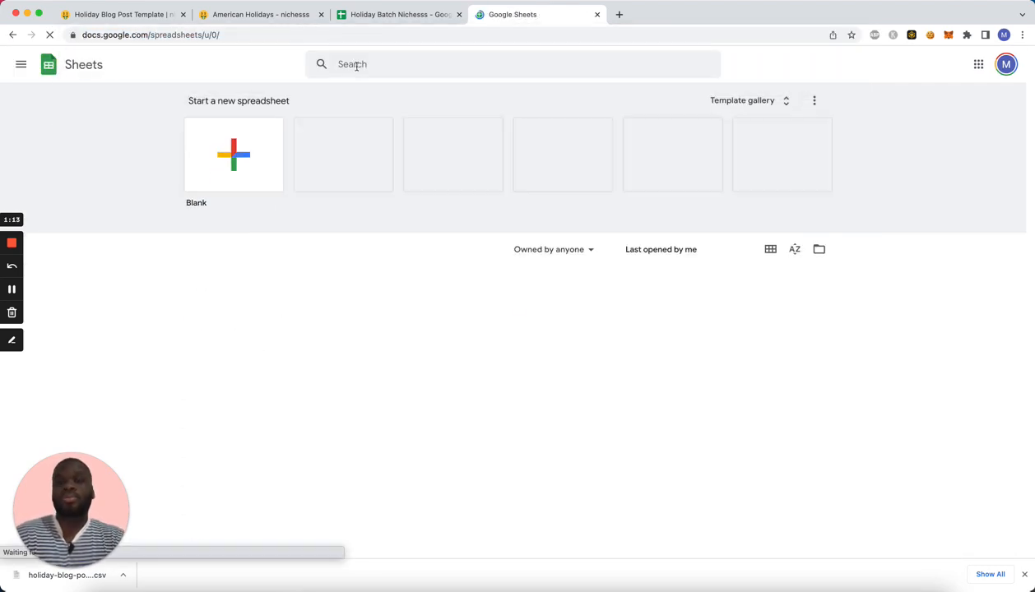
Upload the downloaded example CSV into a blank Google Sheet, then close the Nichesss Batch Docs dialog.
left_click(233, 155)
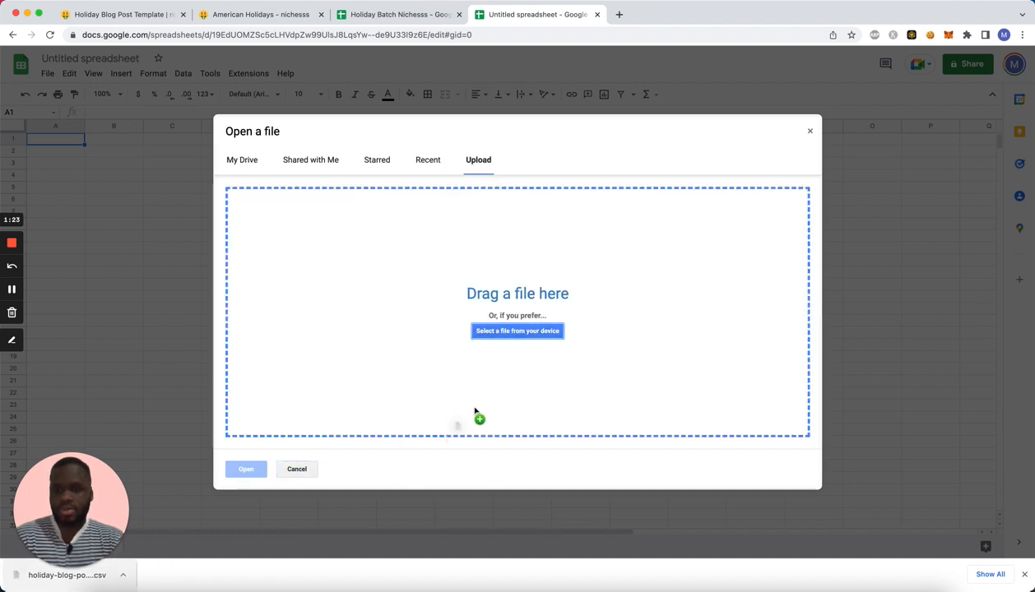
left_click(516, 331)
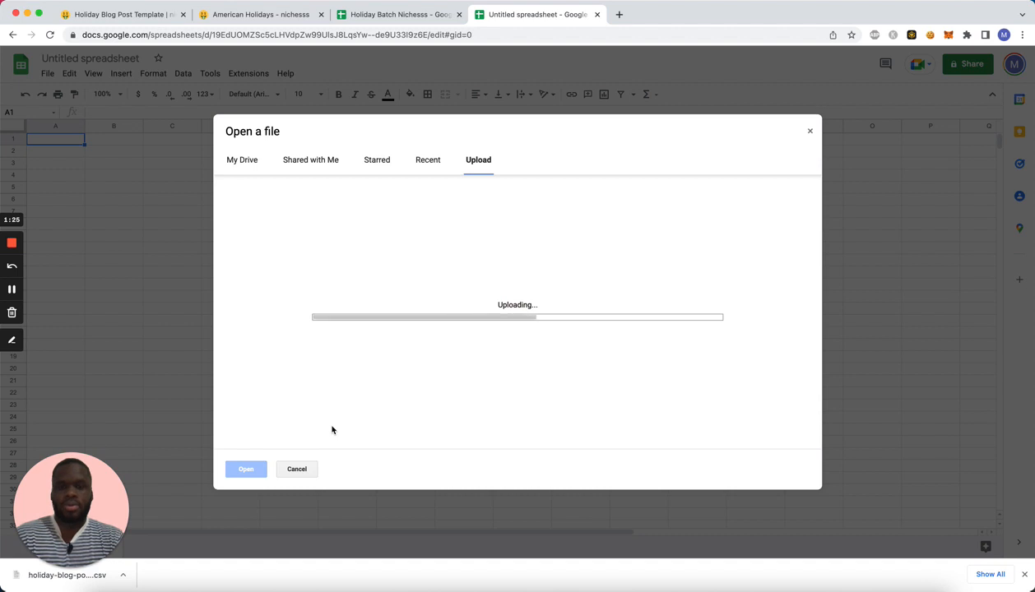
mouse_move(329, 283)
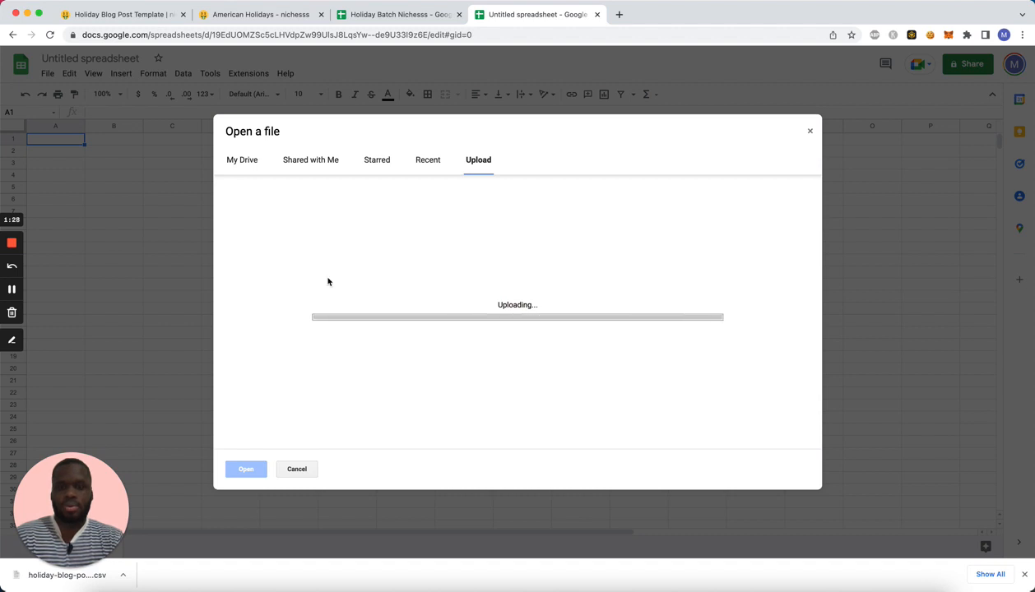
left_click(245, 469)
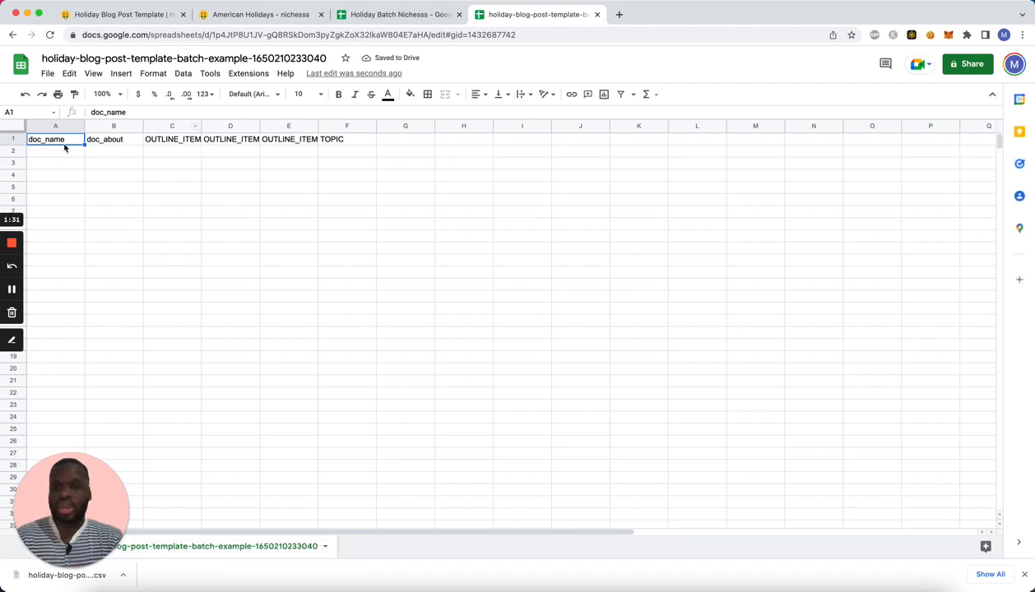
mouse_move(200, 132)
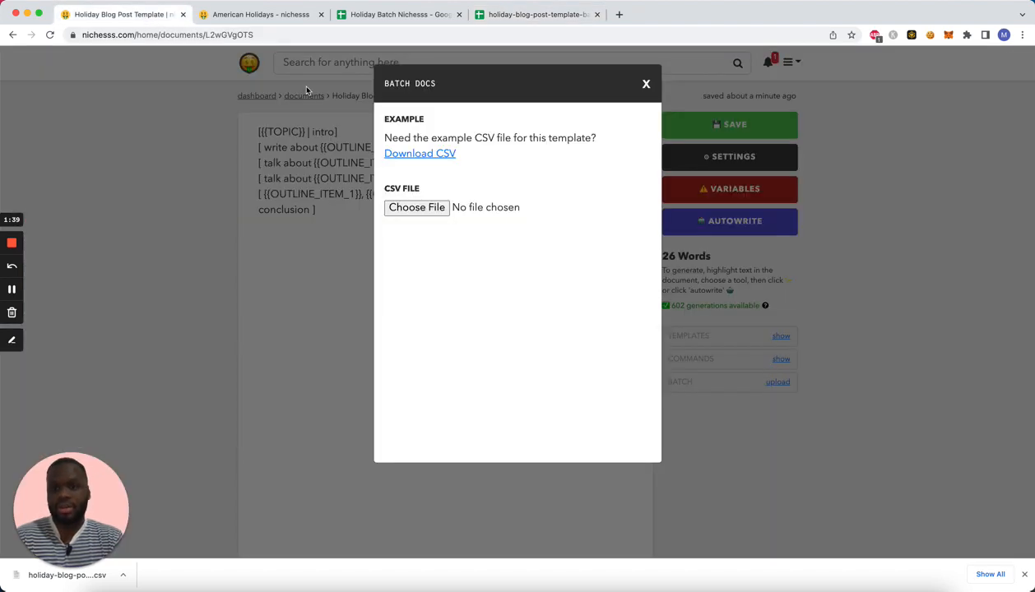
left_click(645, 82)
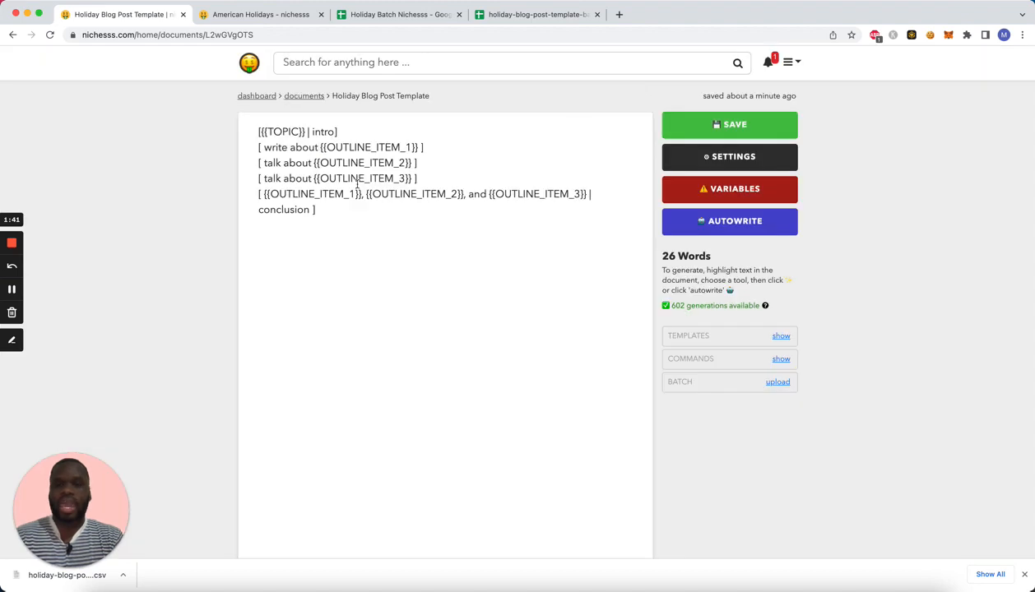
left_click(537, 13)
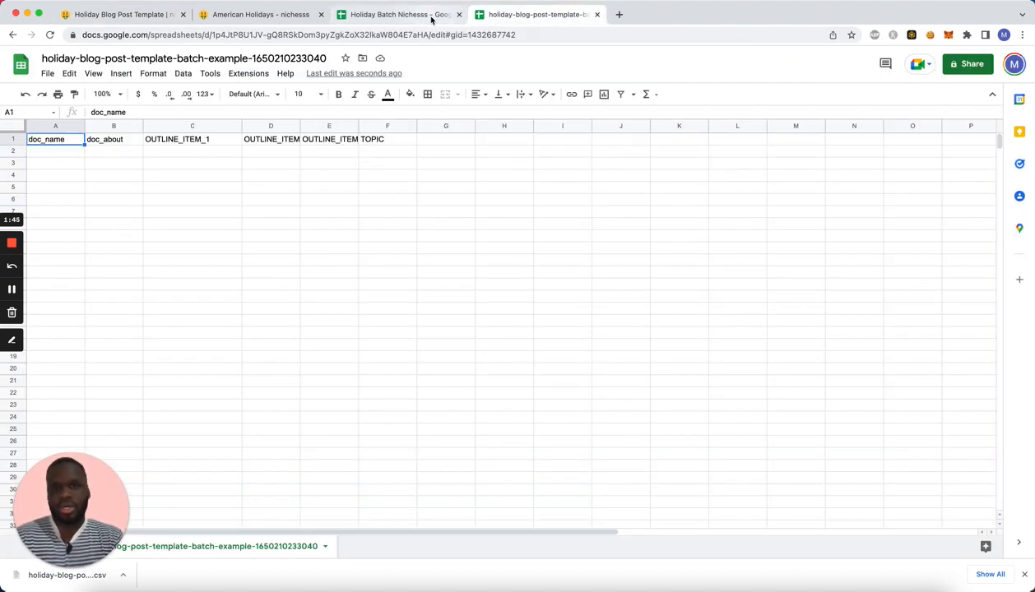
Inspect the Holiday Batch sheet's formula, then load its CSV into the template's batch upload.
left_click(398, 13)
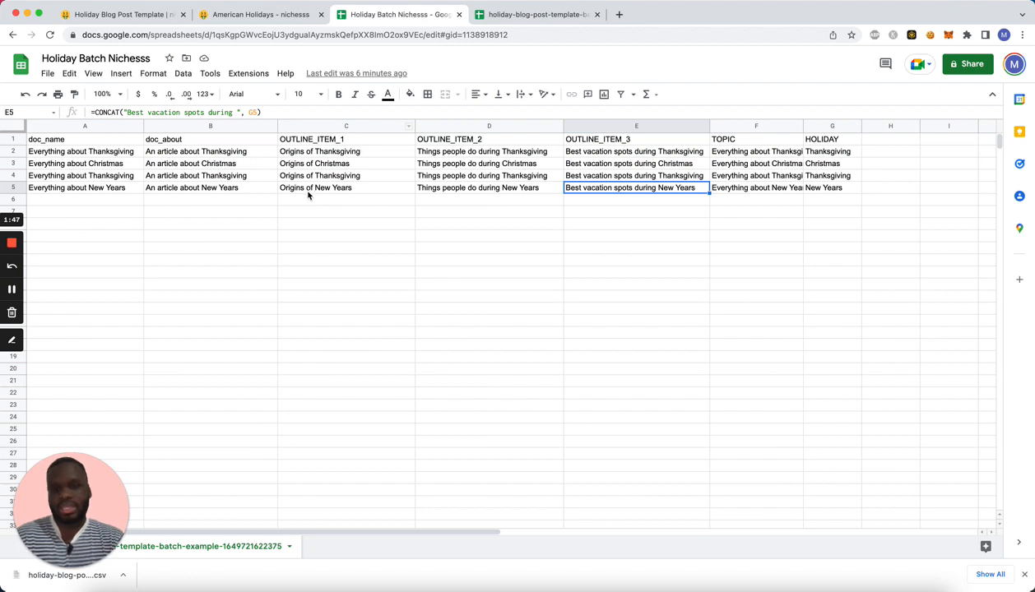
left_click(46, 72)
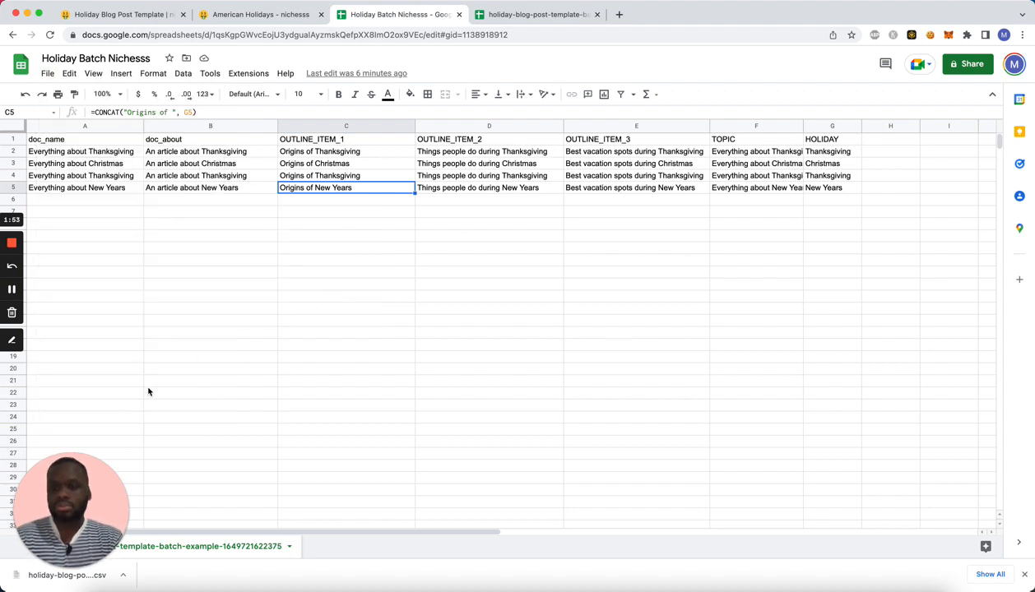
left_click(119, 13)
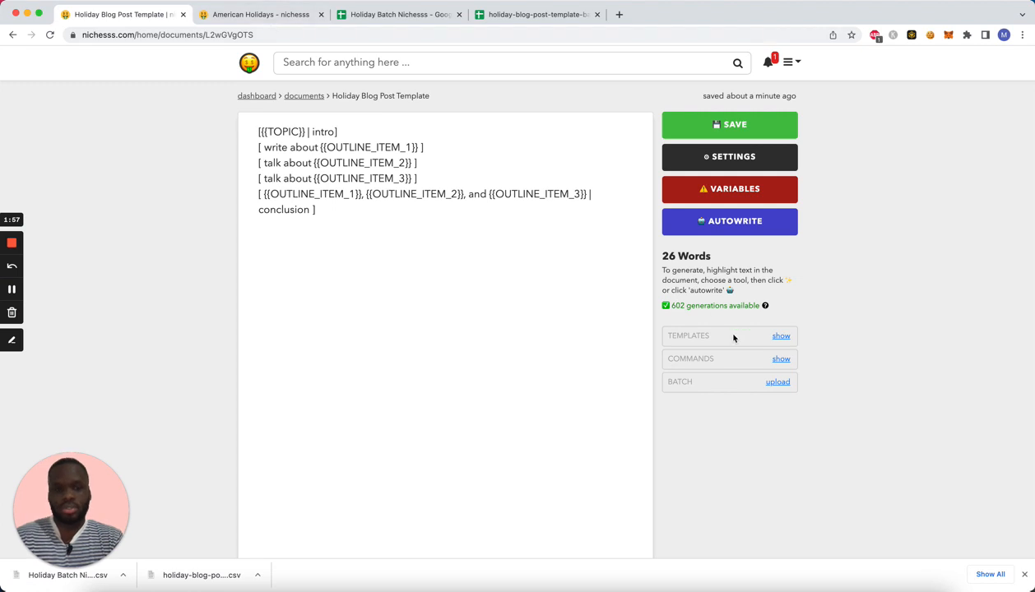
left_click(777, 382)
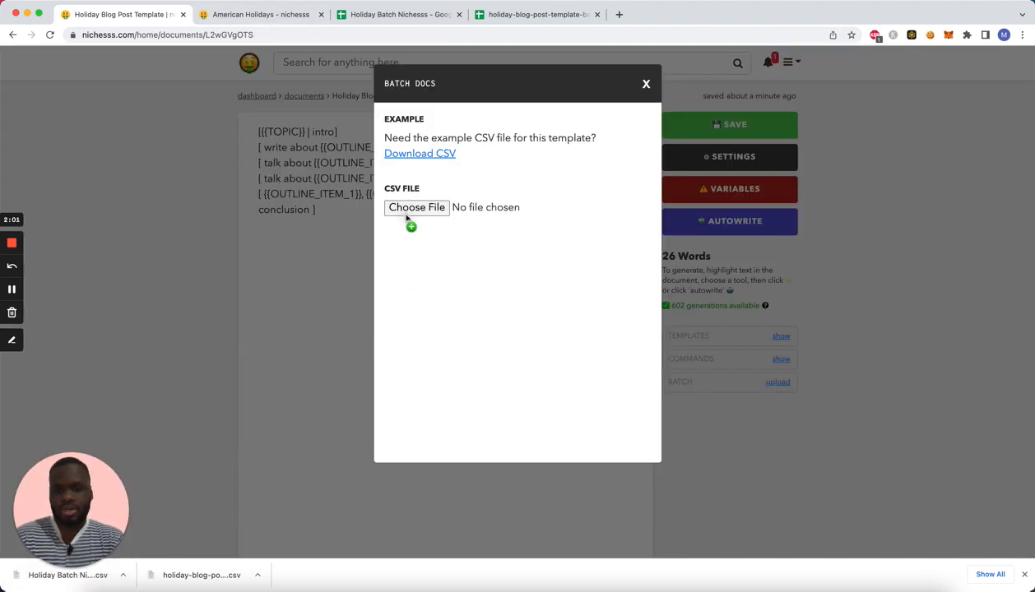
left_click(416, 208)
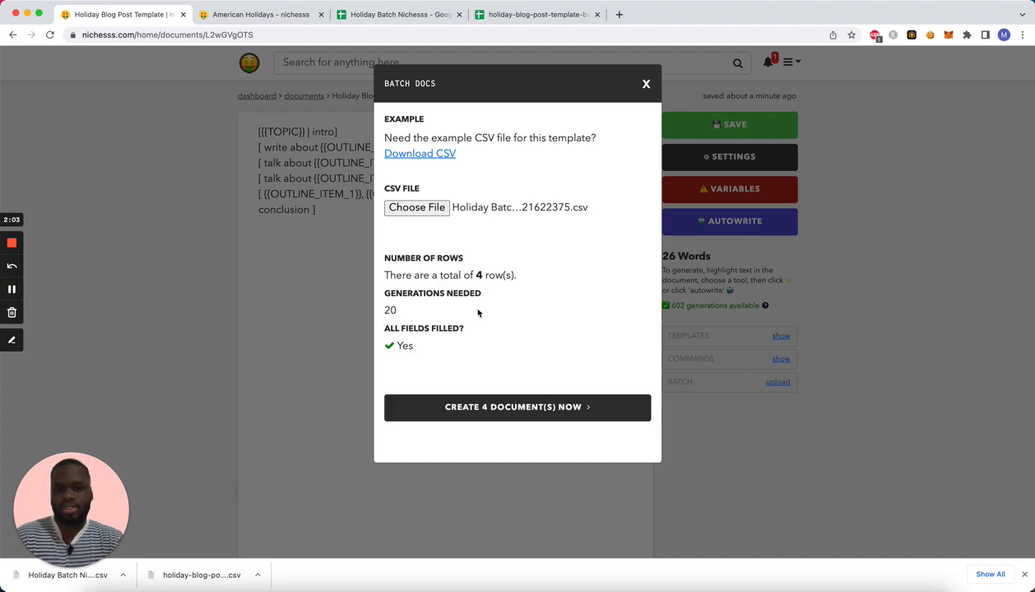
mouse_move(413, 315)
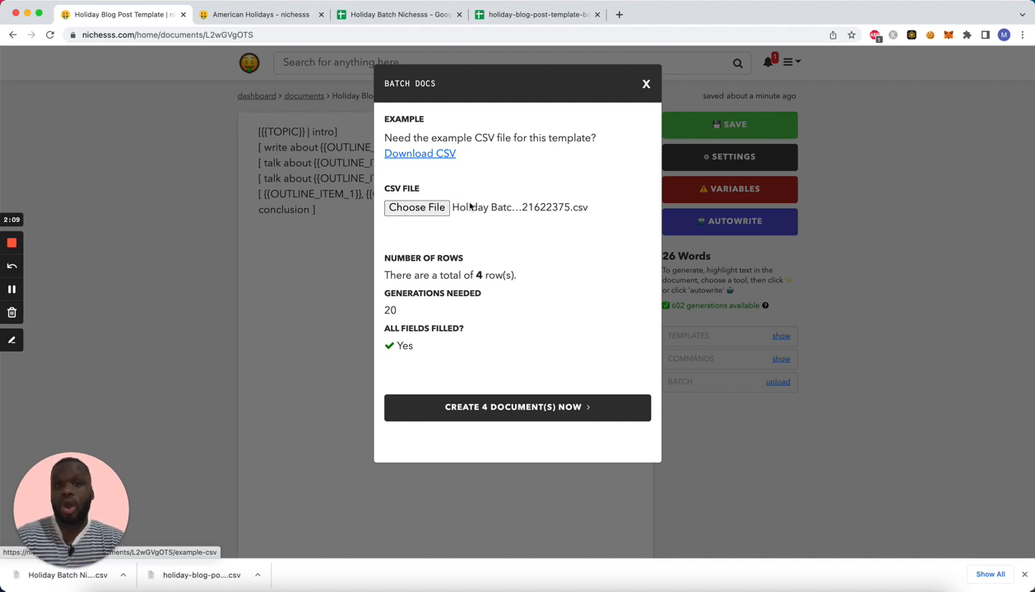
mouse_move(497, 238)
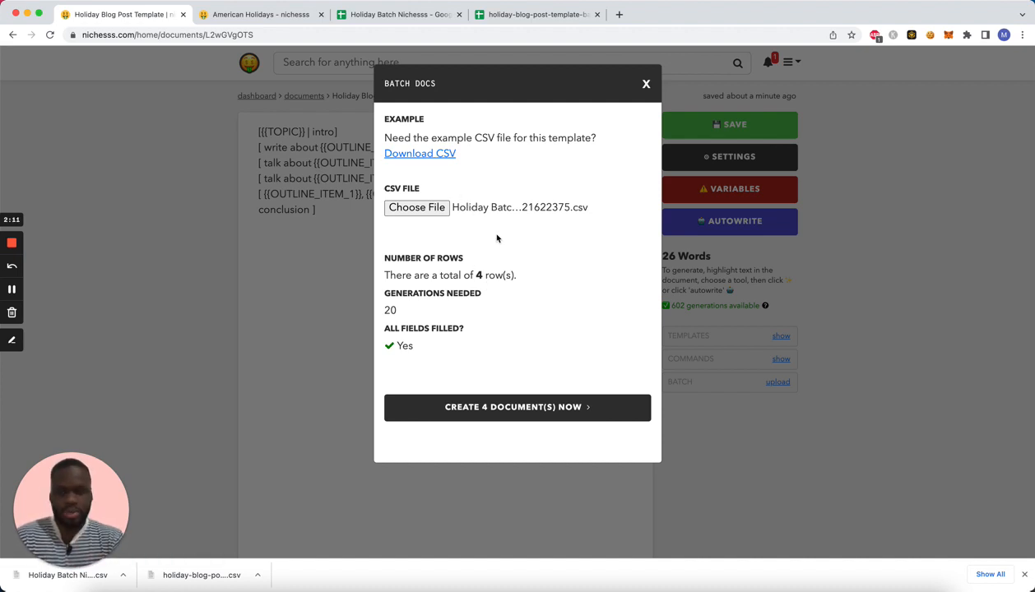
mouse_move(566, 420)
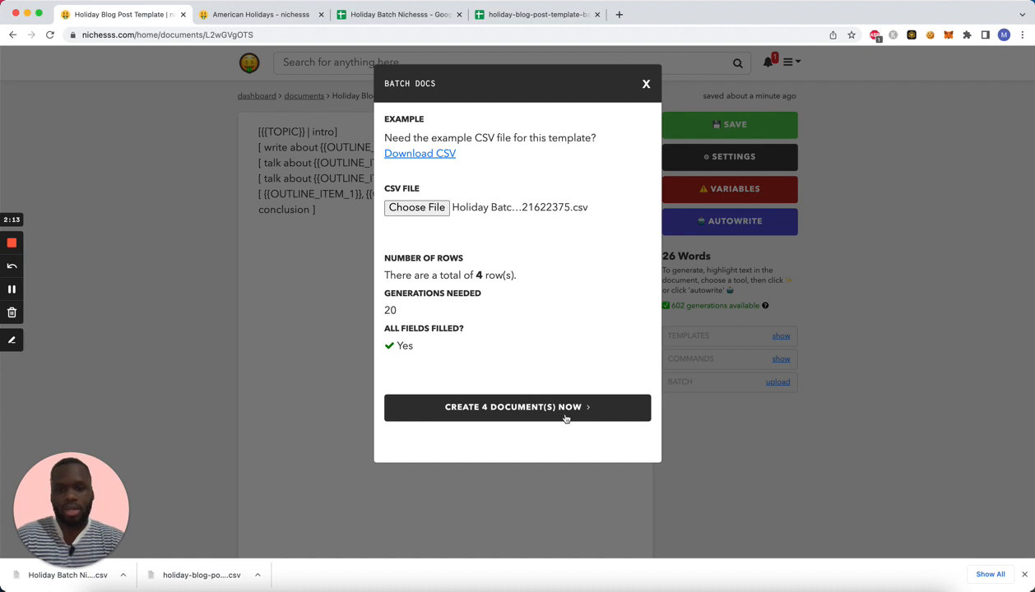
mouse_move(502, 414)
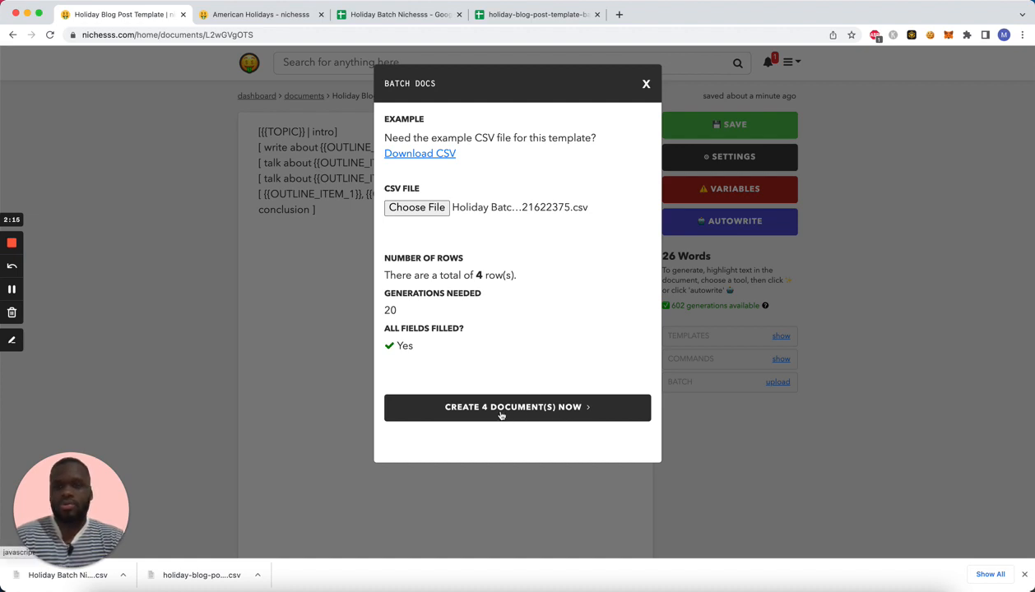
Create the 4 documents from the CSV and return to the documents list.
left_click(516, 406)
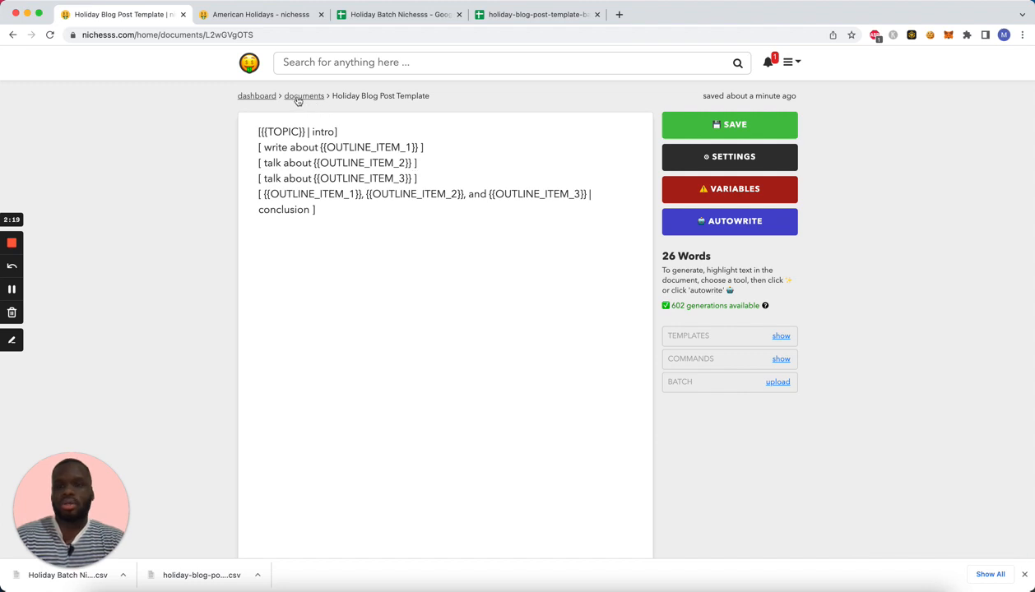
left_click(303, 95)
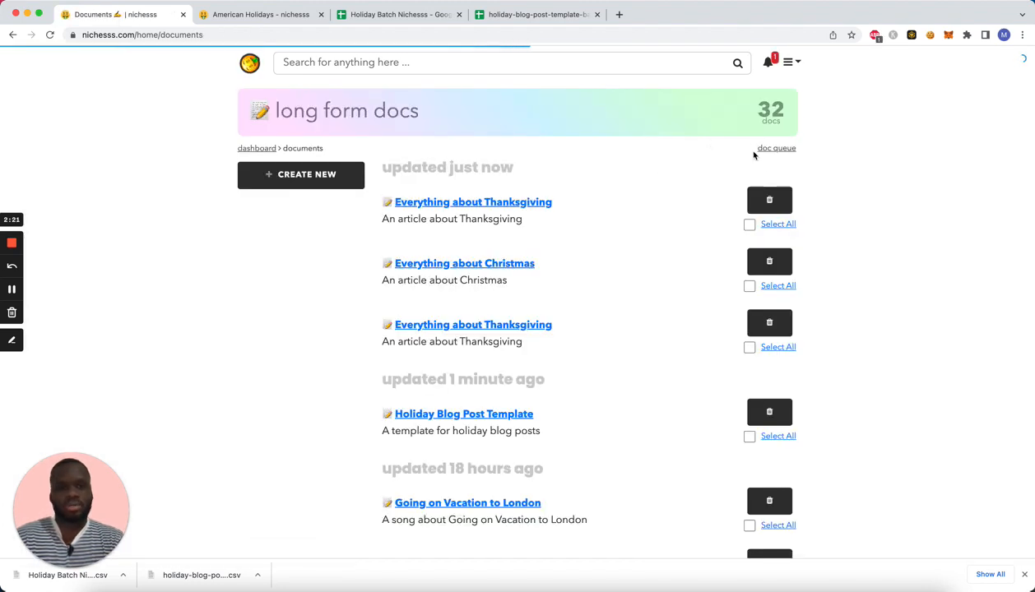
Recheck the doc queue until all four holiday articles show Success, then return to documents.
left_click(777, 148)
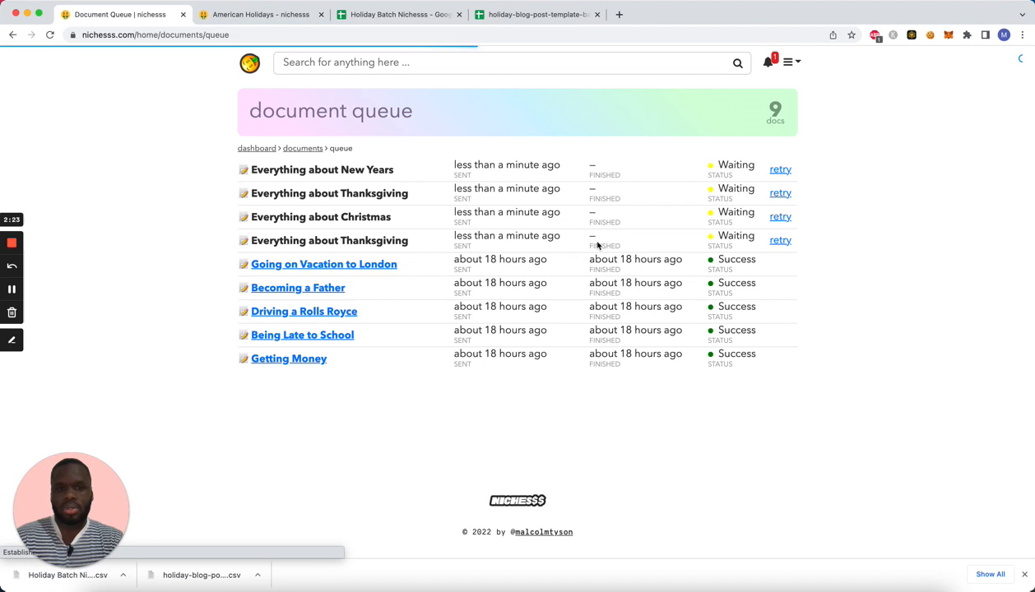
mouse_move(650, 352)
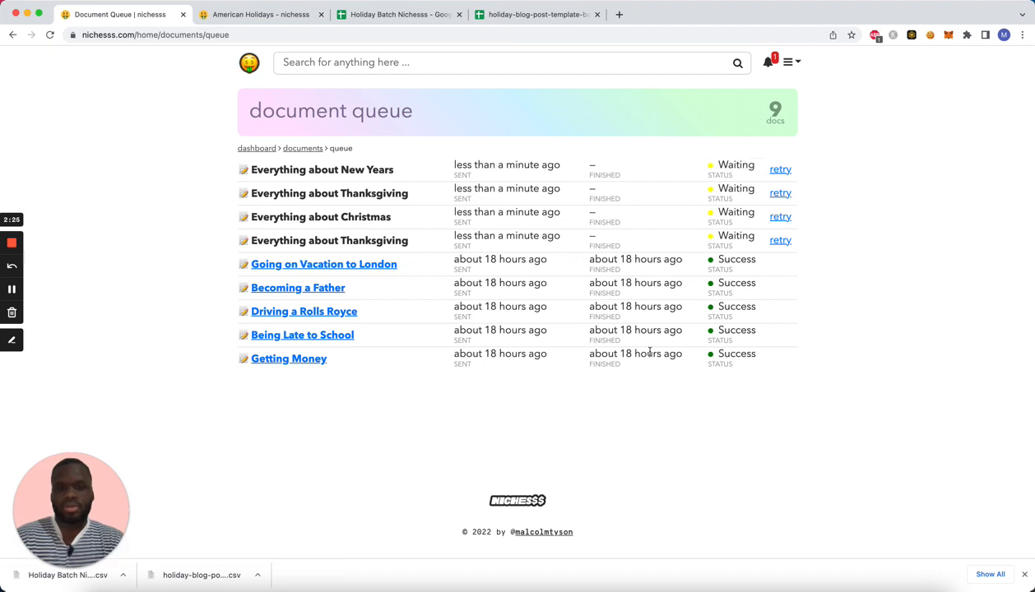
mouse_move(303, 148)
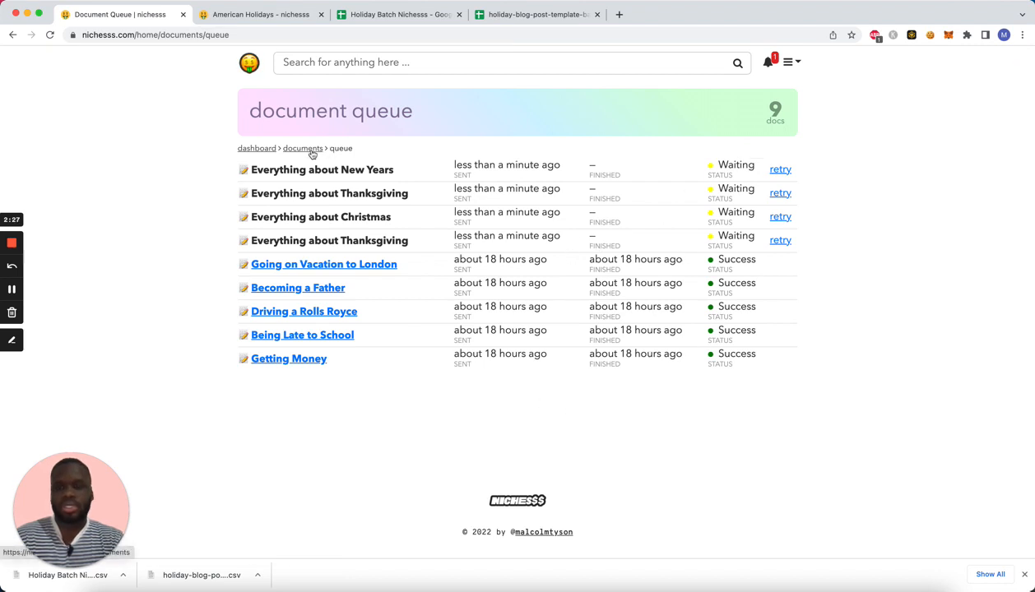
left_click(302, 148)
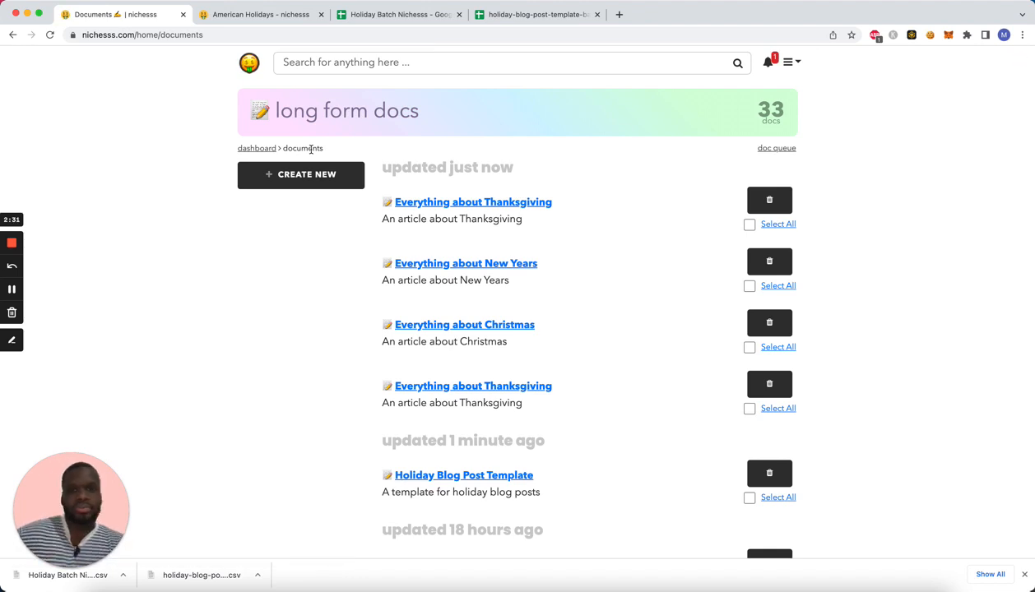
left_click(776, 148)
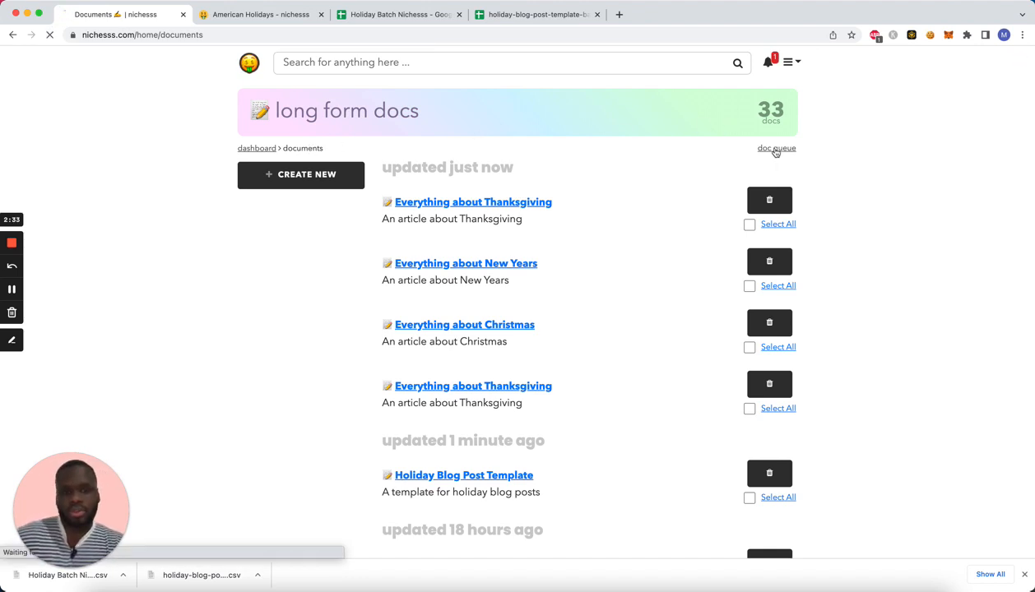
left_click(777, 148)
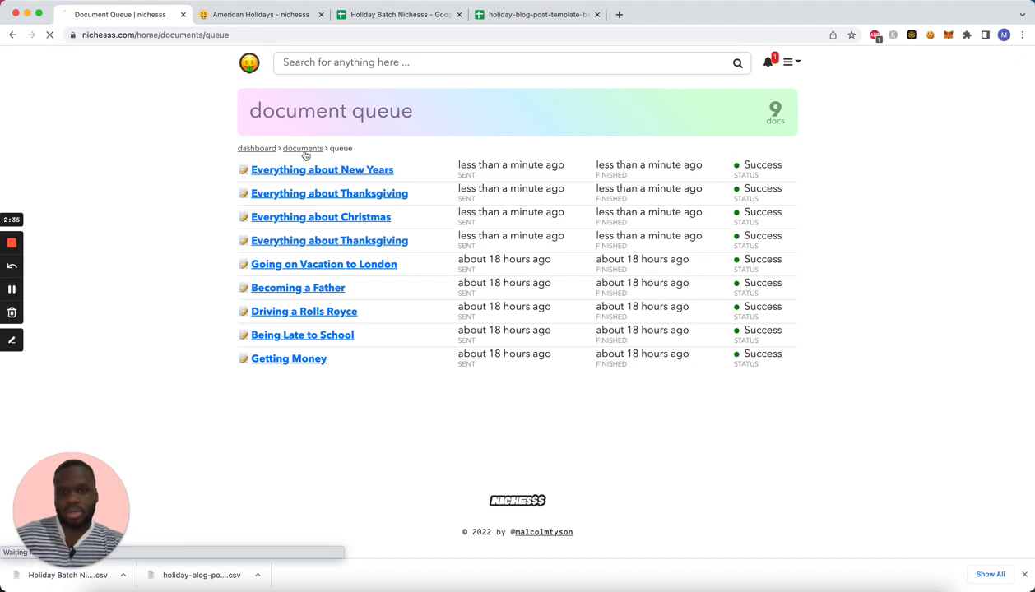
left_click(302, 148)
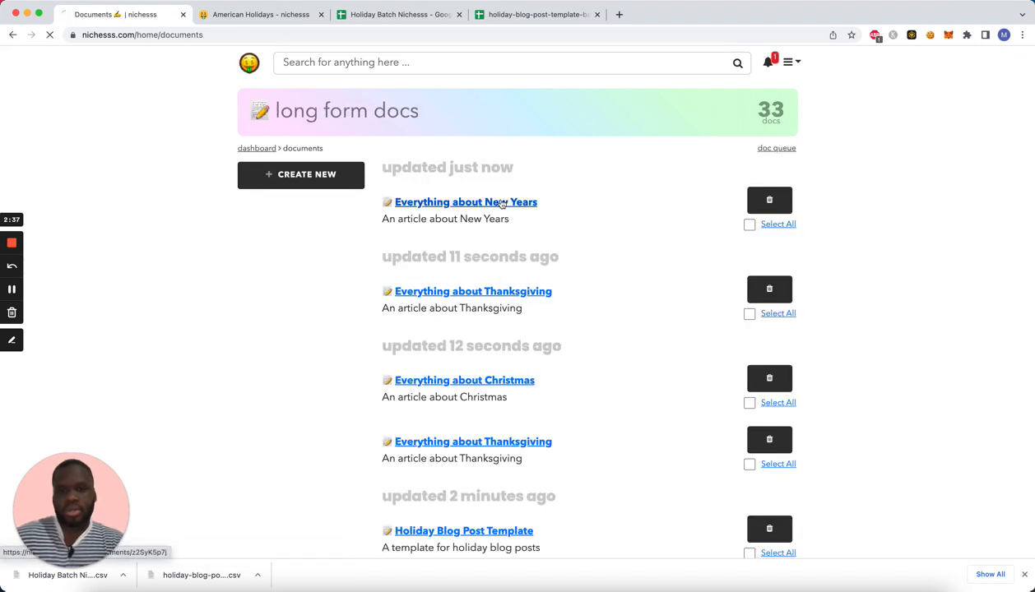
Review the New Years, Thanksgiving and Christmas articles, returning to the documents list after each.
left_click(464, 200)
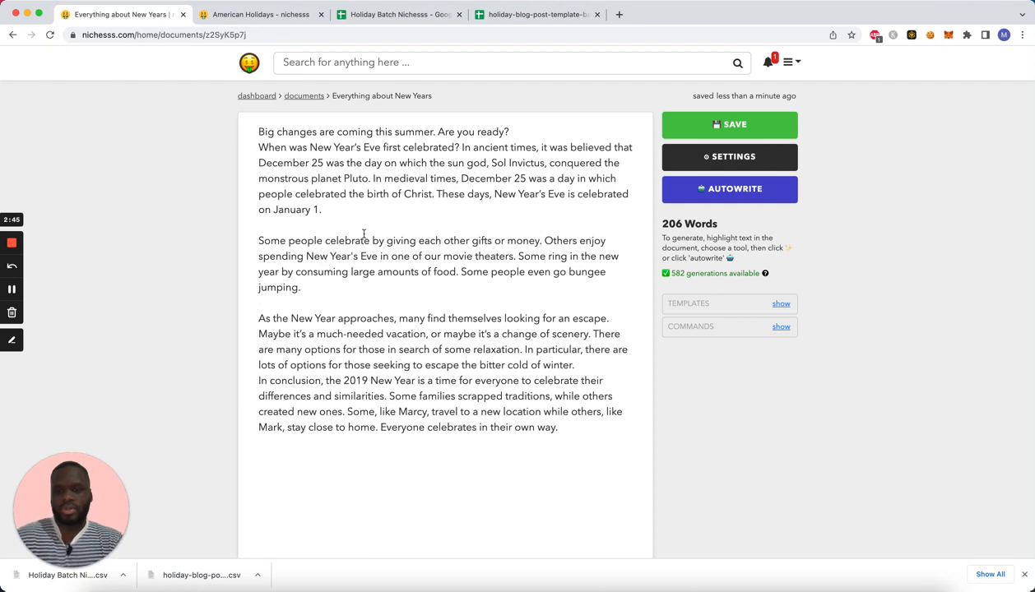
left_click(302, 95)
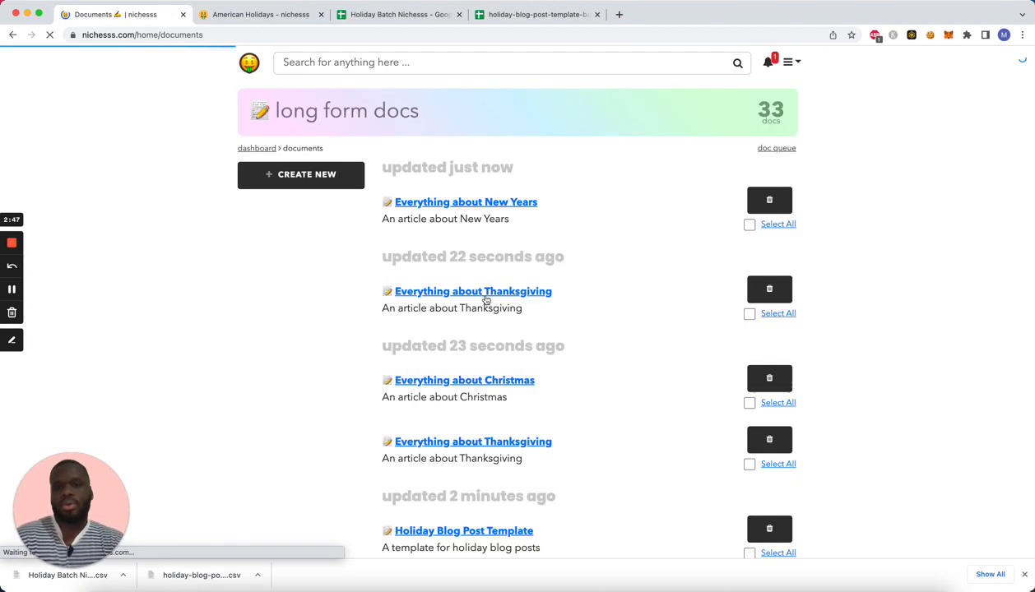
left_click(474, 290)
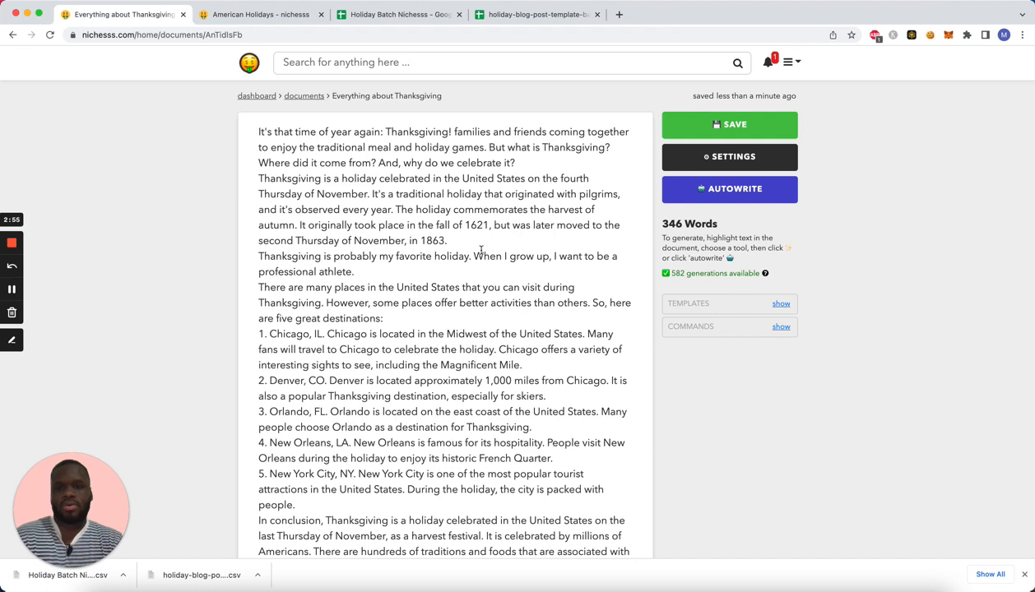
left_click(303, 95)
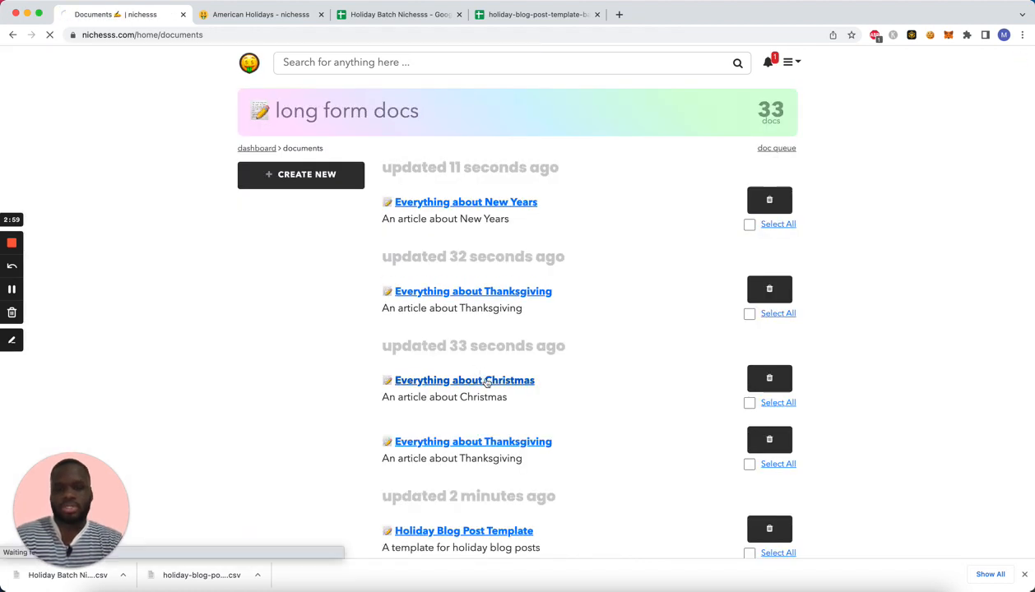
left_click(464, 380)
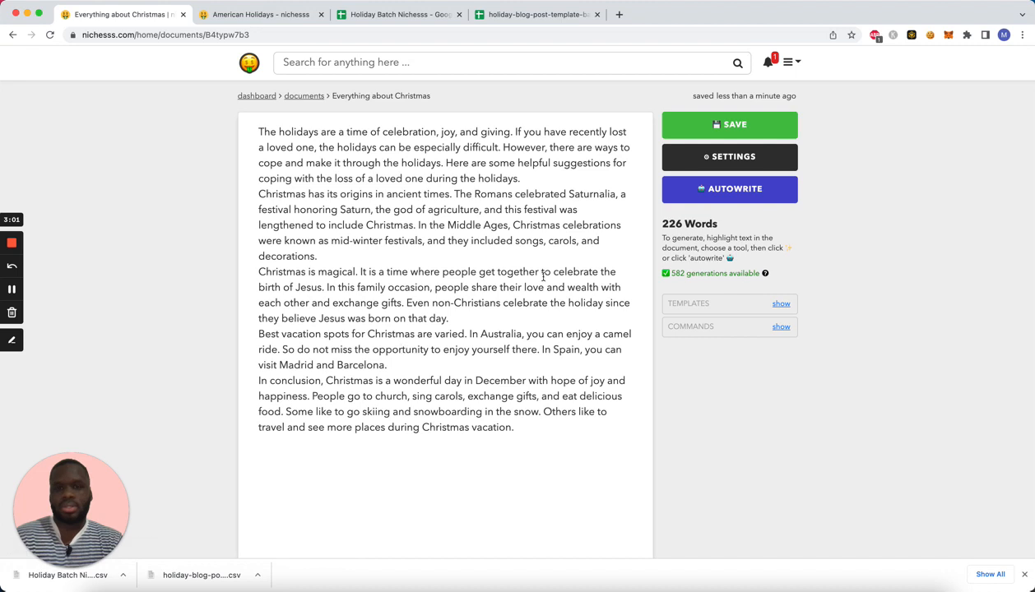
mouse_move(421, 316)
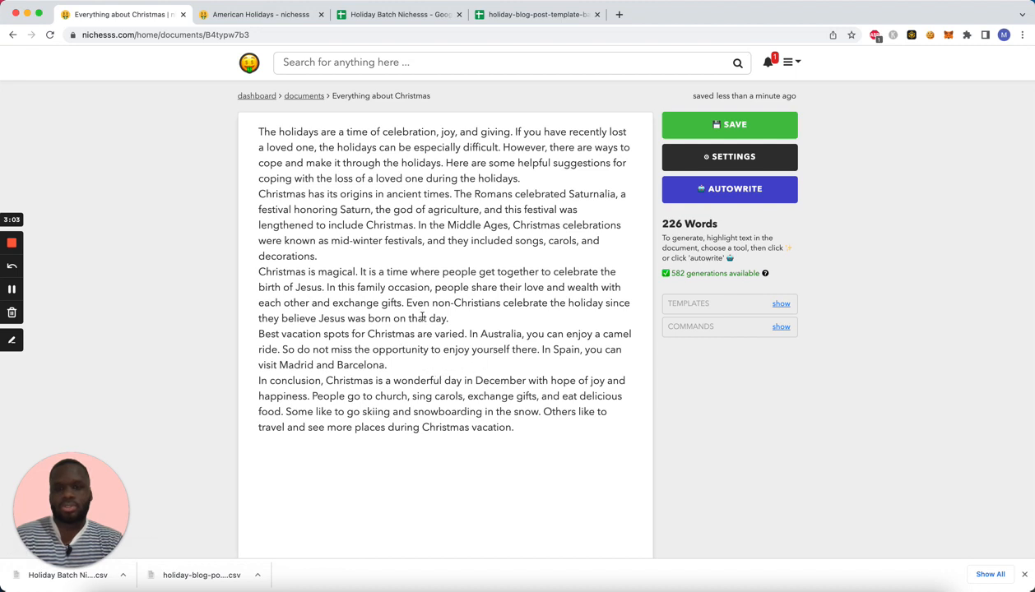
left_click(303, 95)
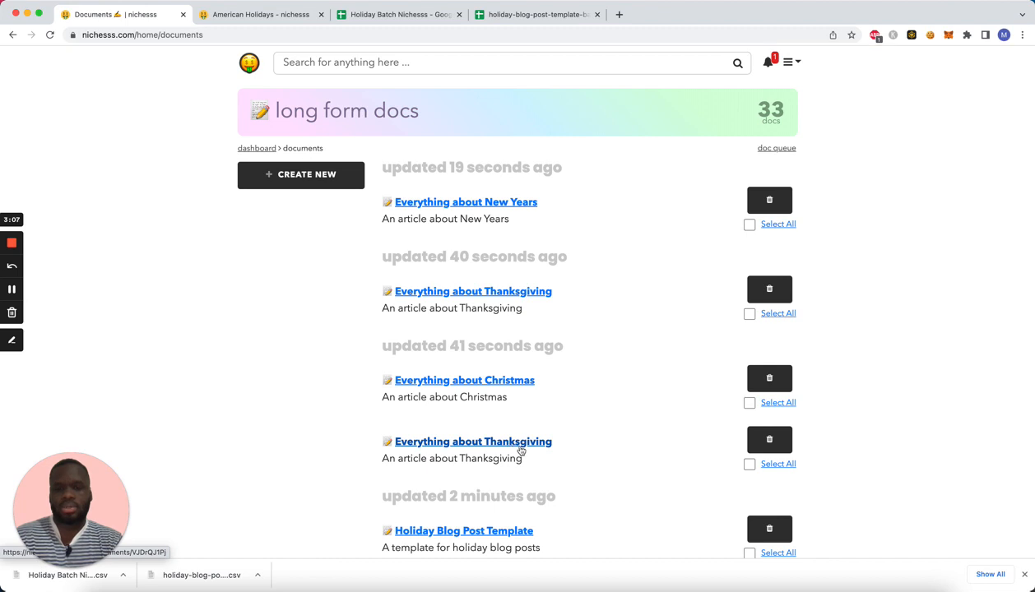
Scan the documents list and switch to the Holiday Batch Nichesss spreadsheet.
scroll("down", 3)
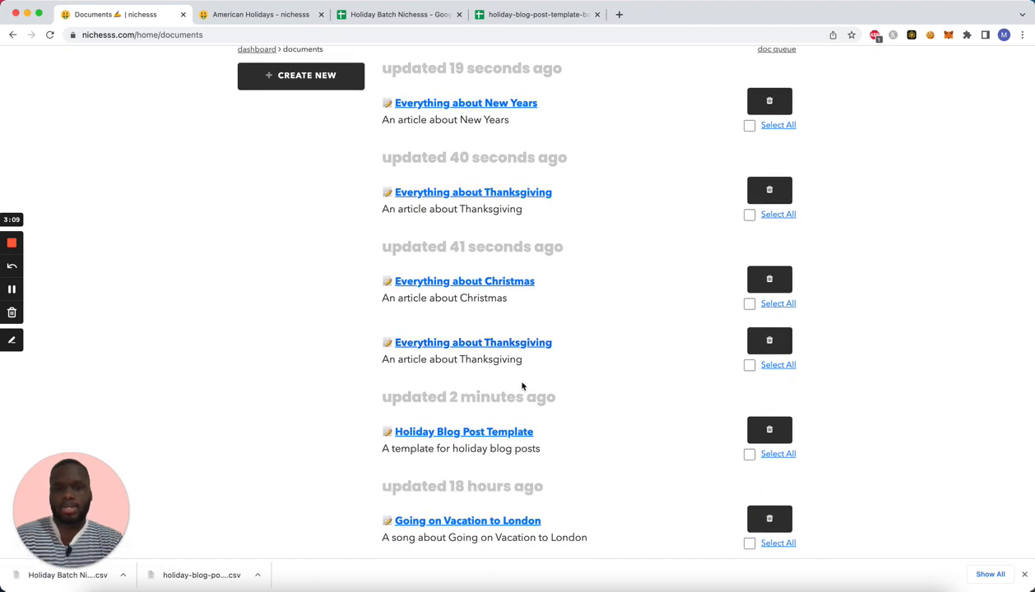
scroll("up", 3)
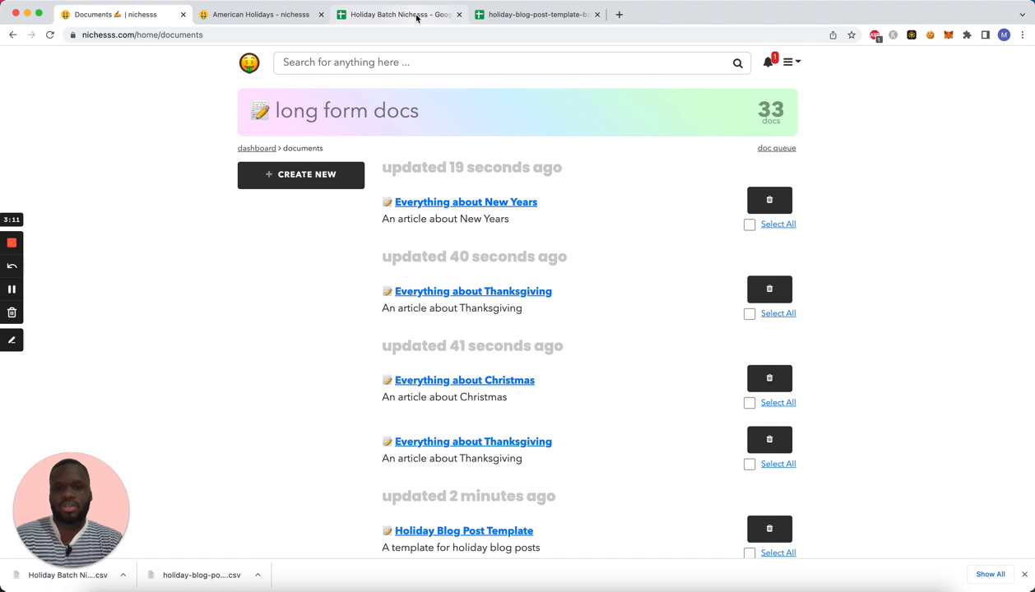
left_click(398, 13)
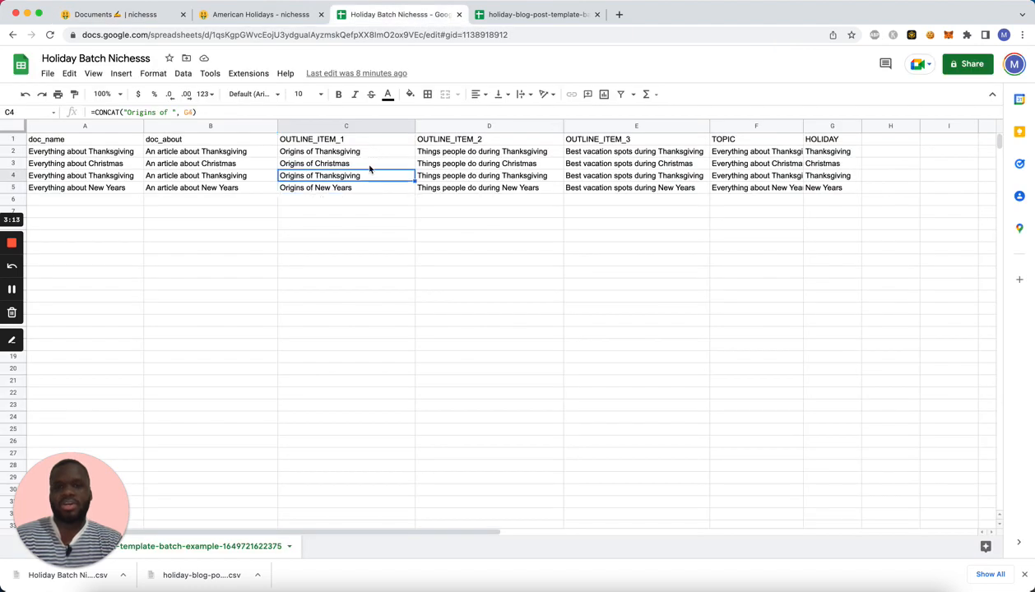
Compare the four batch rows in Sheets with the Nichesss documents list, ending on the documents list.
left_click(123, 13)
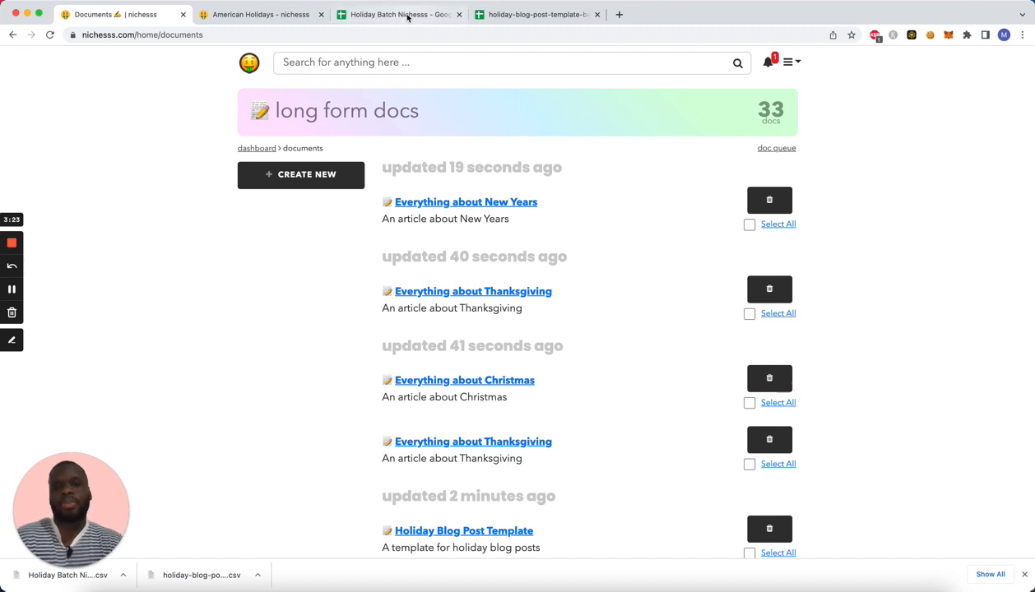
left_click(398, 14)
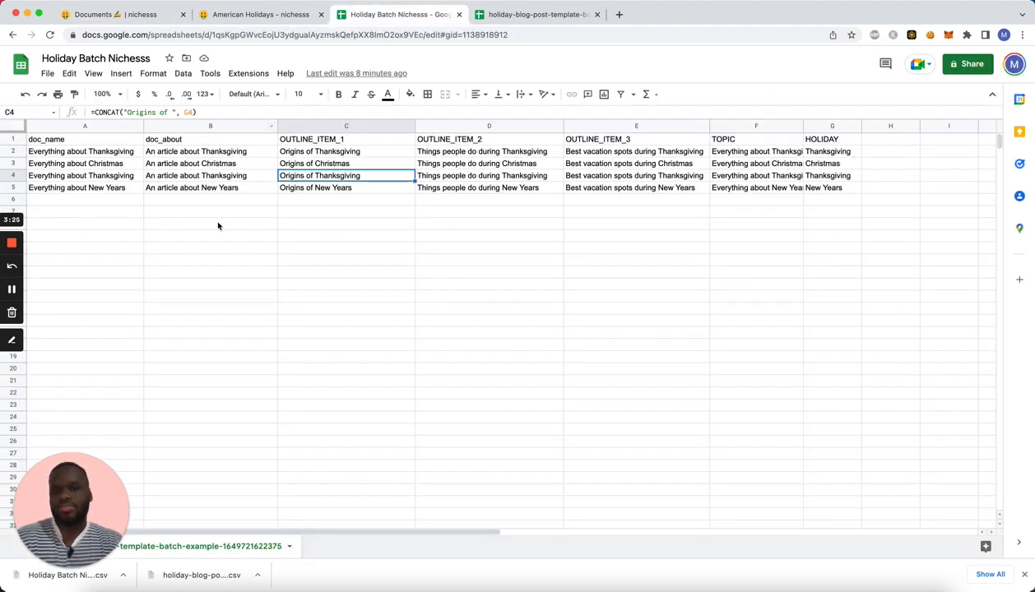
mouse_move(762, 168)
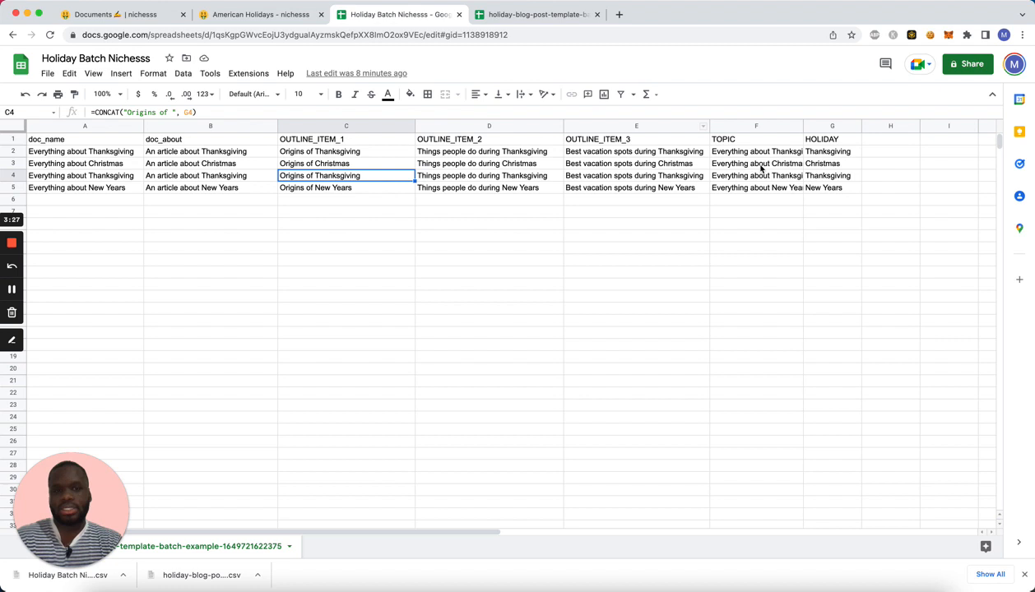
left_click(118, 13)
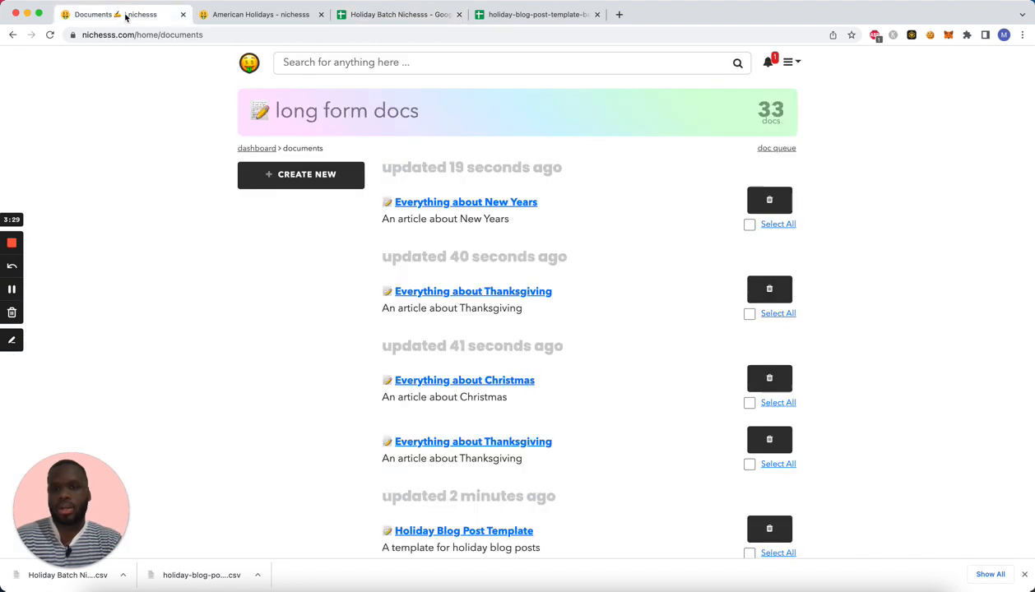
Review the 'Everything about New Years' article and return to the documents list.
left_click(464, 200)
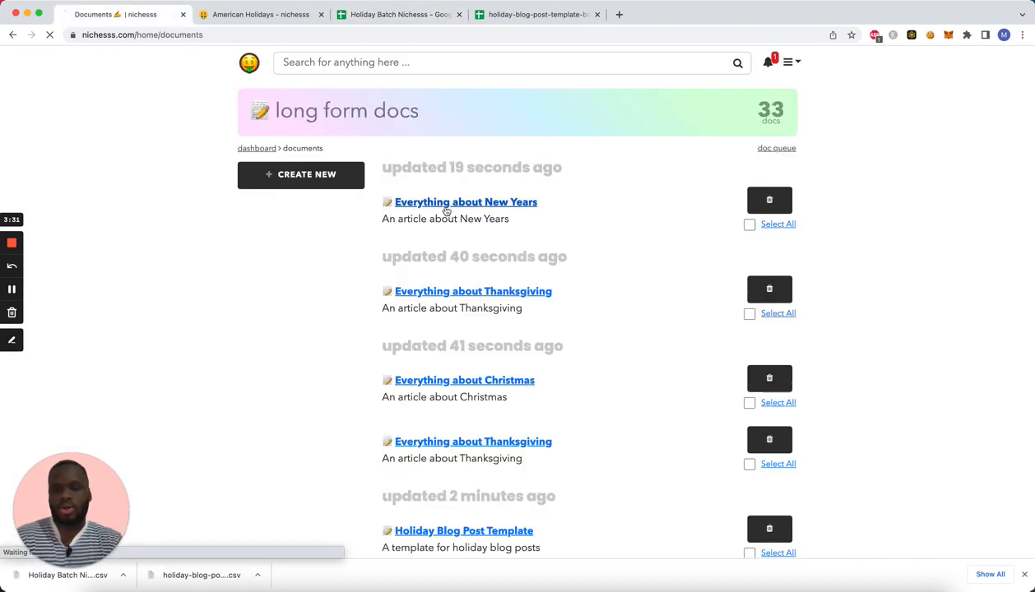
left_click(464, 201)
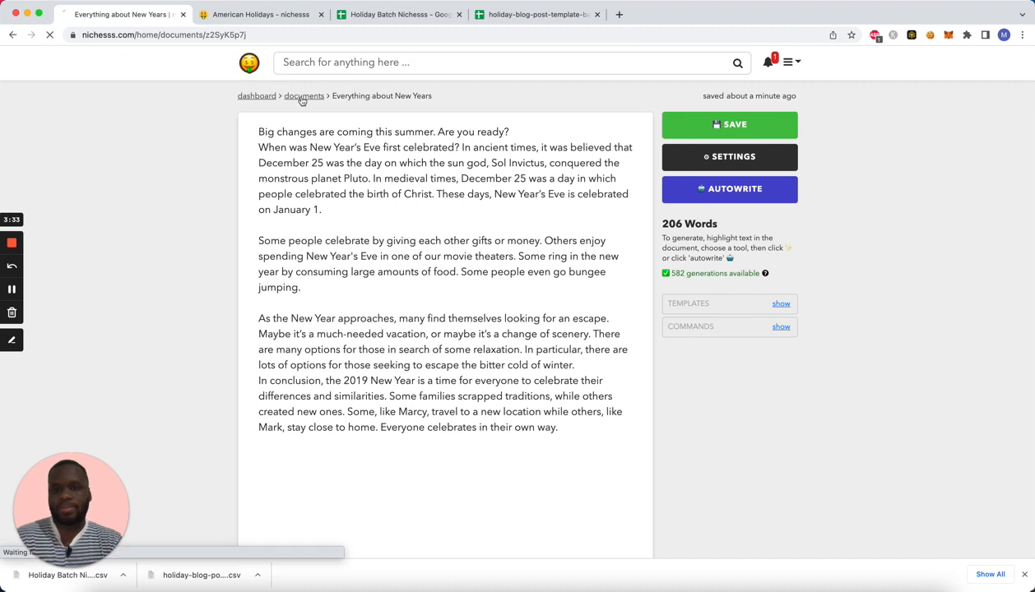
Reopen the Holiday Blog Post Template showing its TOPIC and three OUTLINE_ITEM placeholders.
left_click(303, 96)
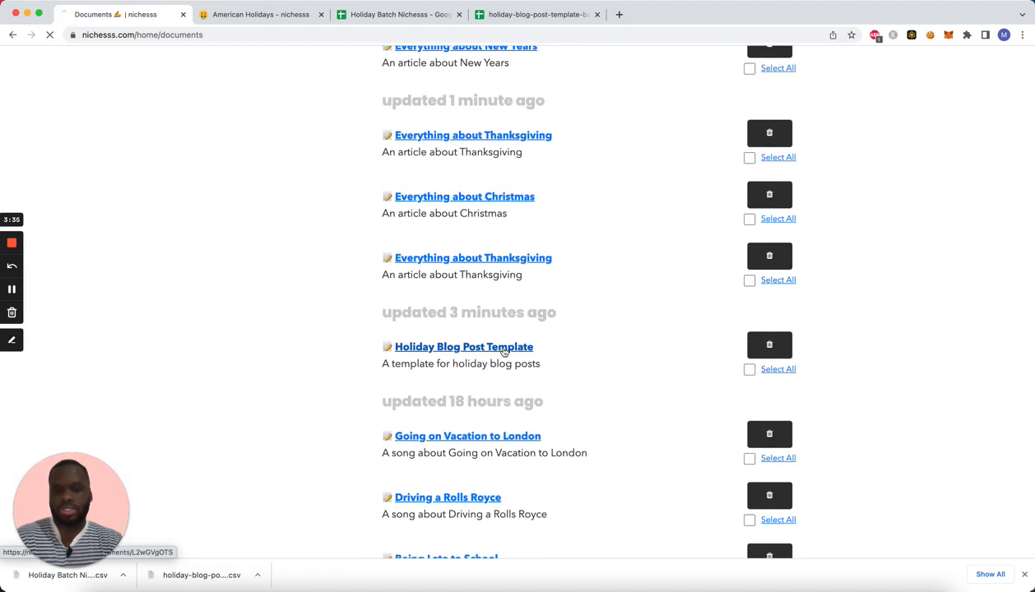
left_click(464, 346)
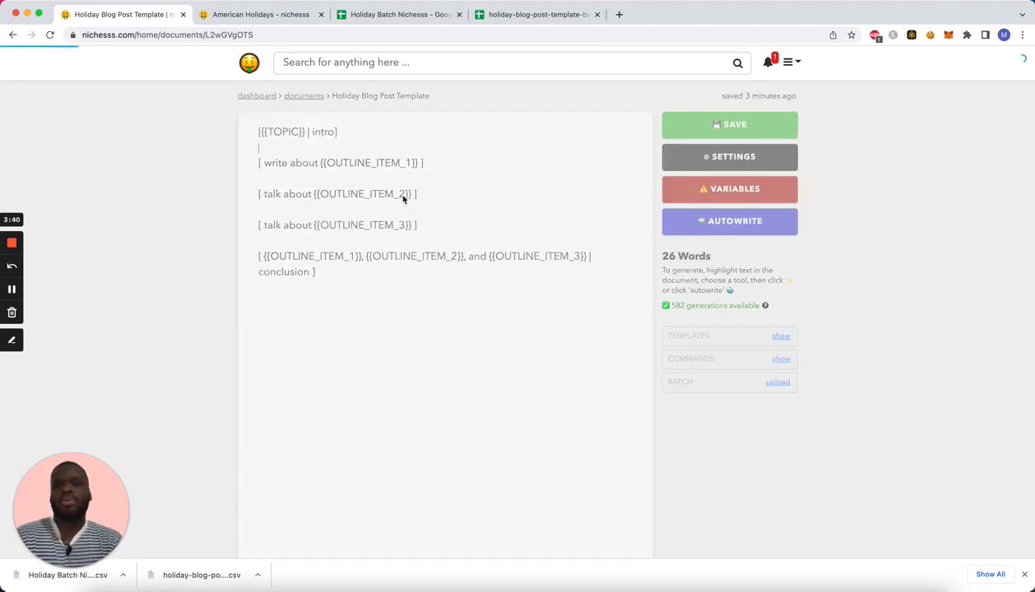
left_click(728, 125)
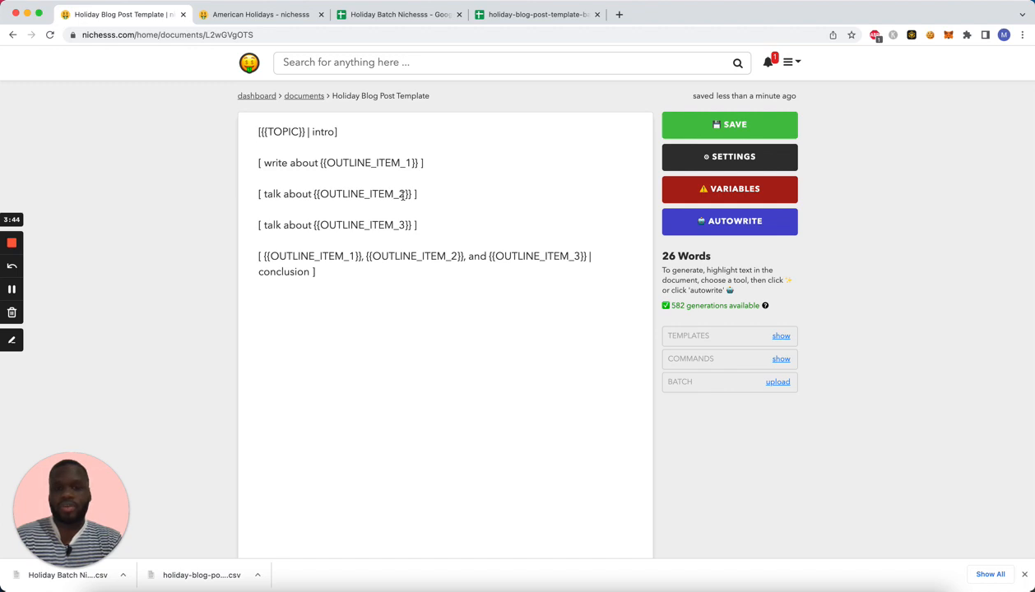
mouse_move(753, 321)
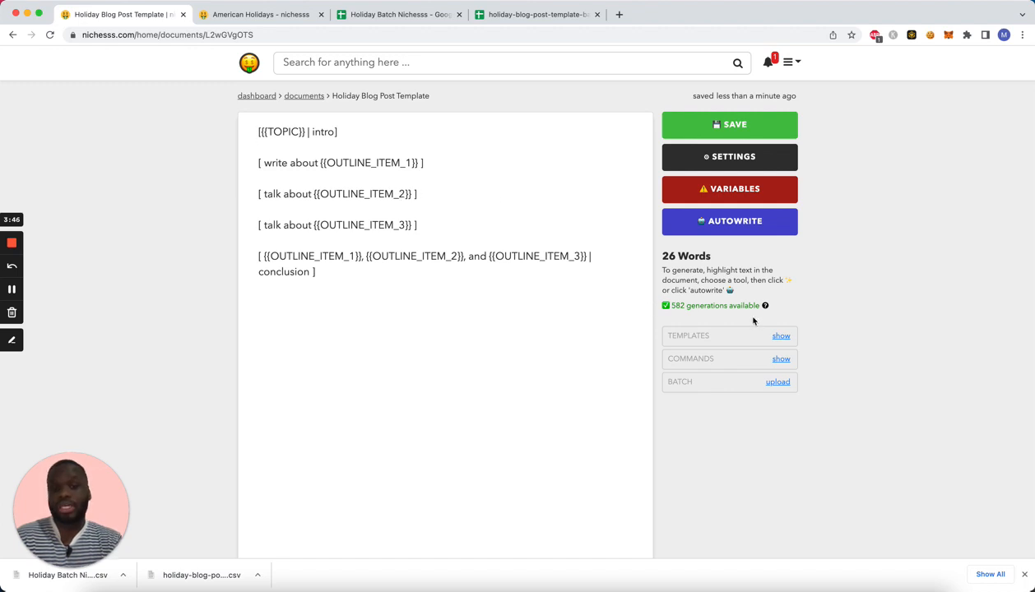
mouse_move(765, 316)
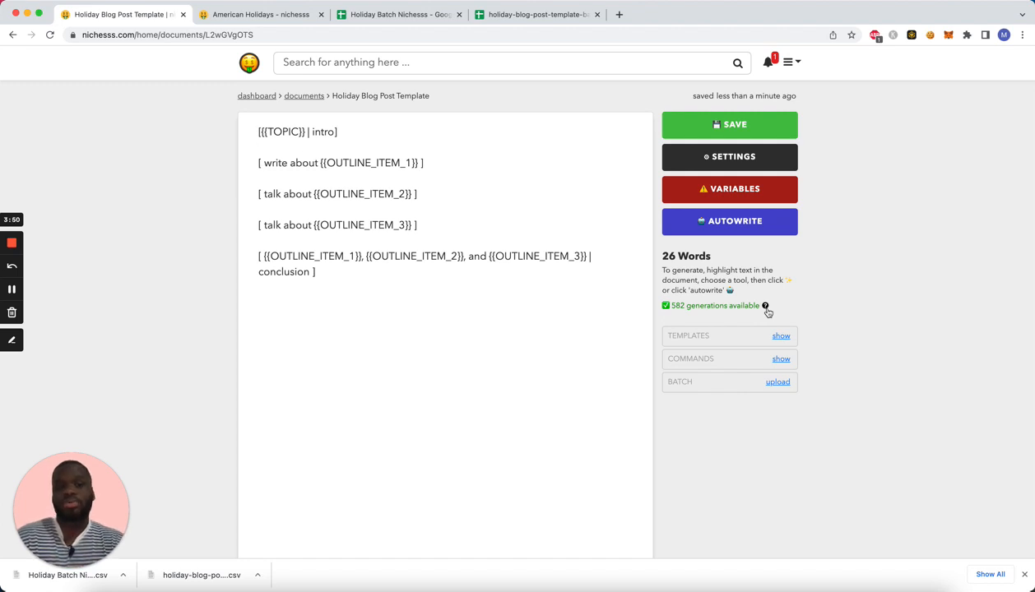
mouse_move(758, 294)
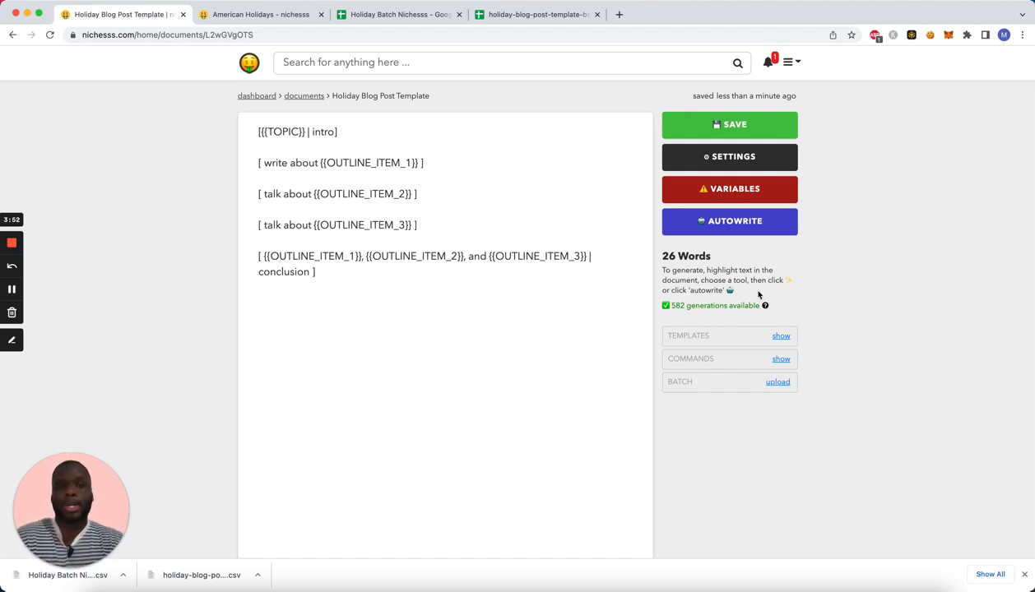
left_click(764, 306)
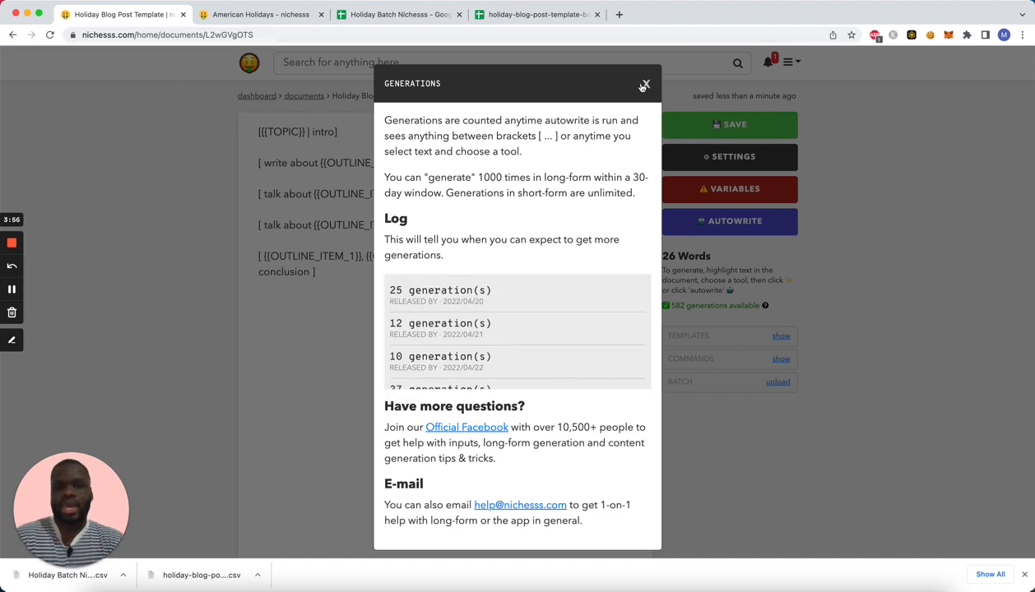
left_click(645, 86)
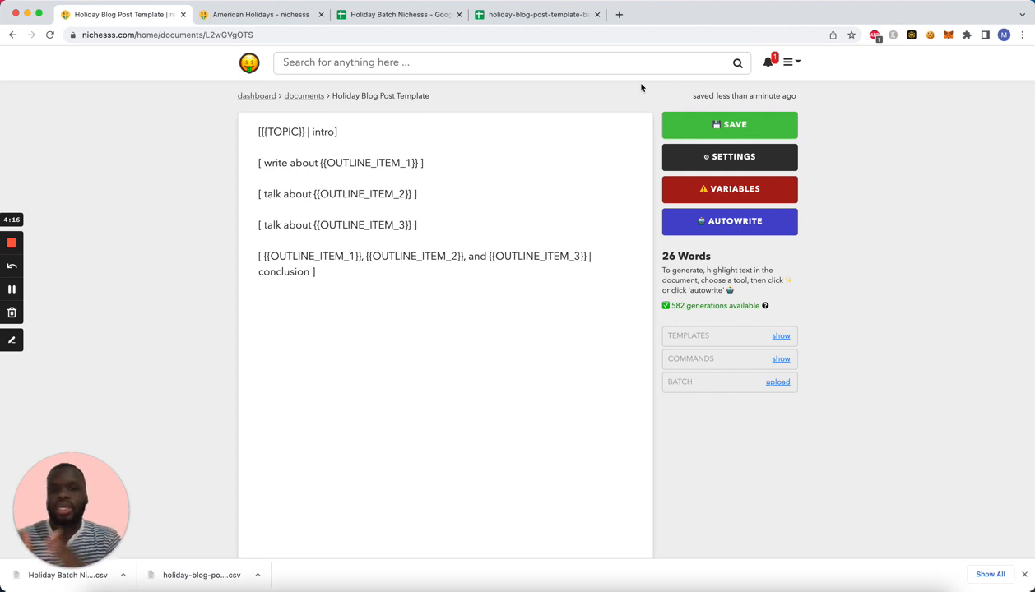
mouse_move(540, 227)
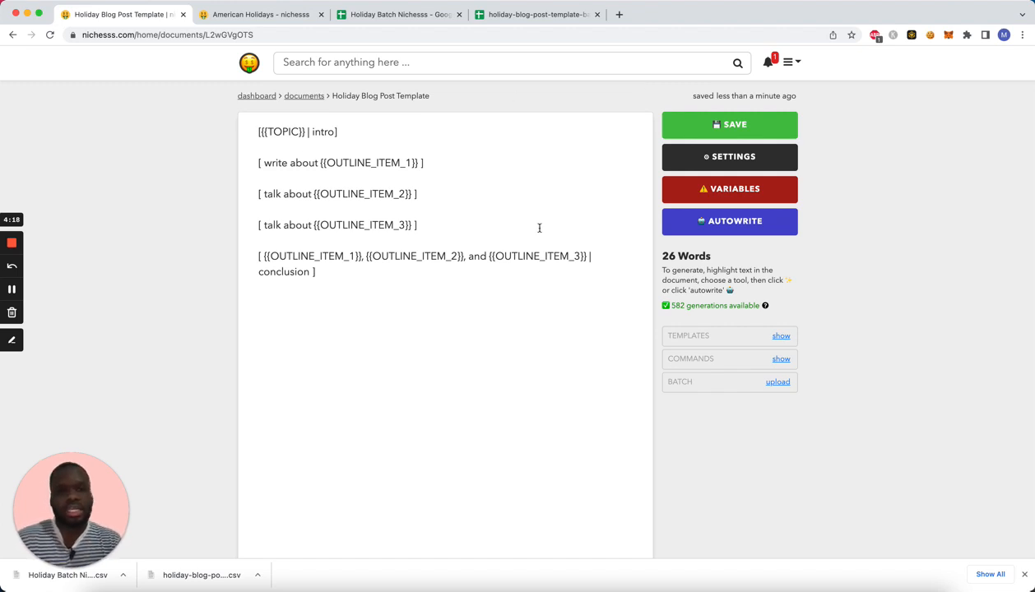